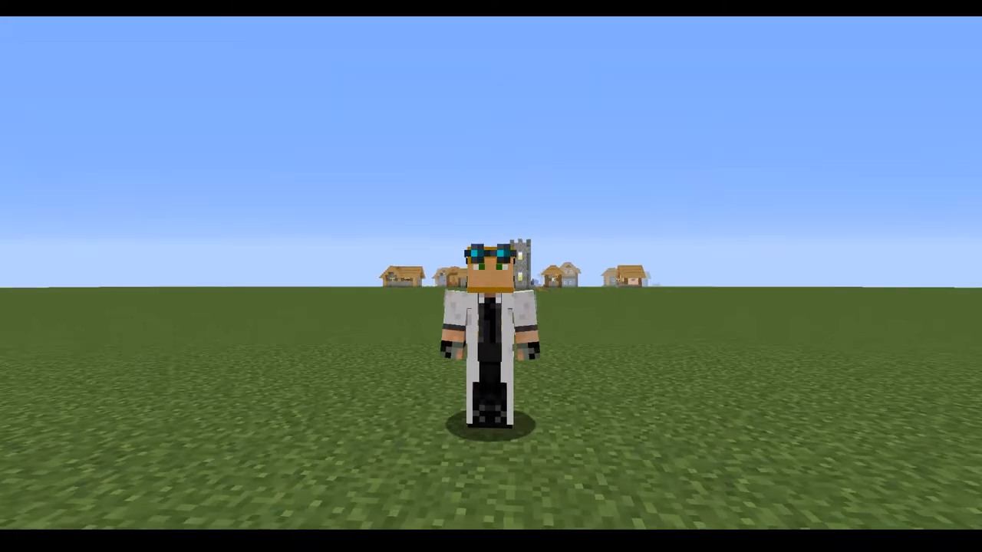
Leave the Minecraft game view to reach the ProjectileZombie configuration file.
key(f5)
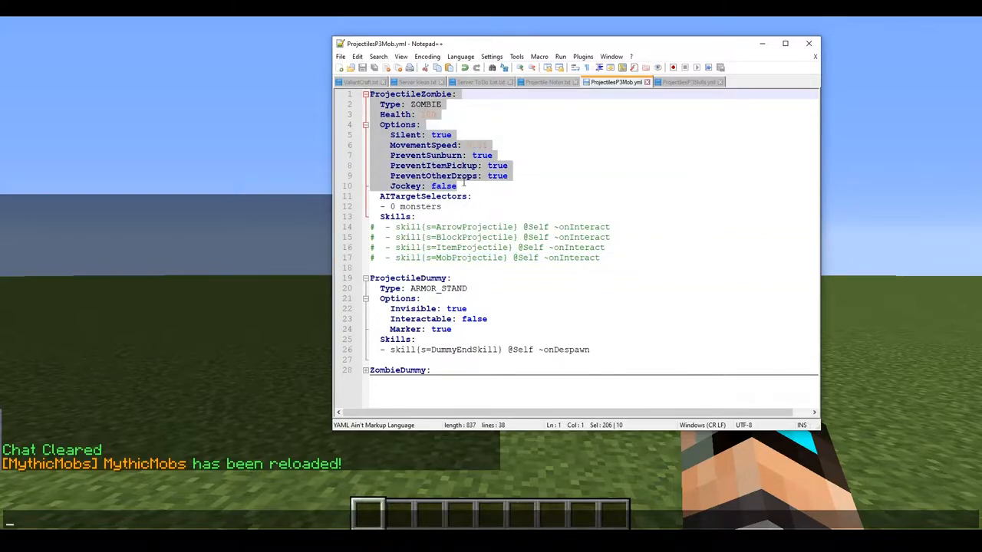
click(460, 196)
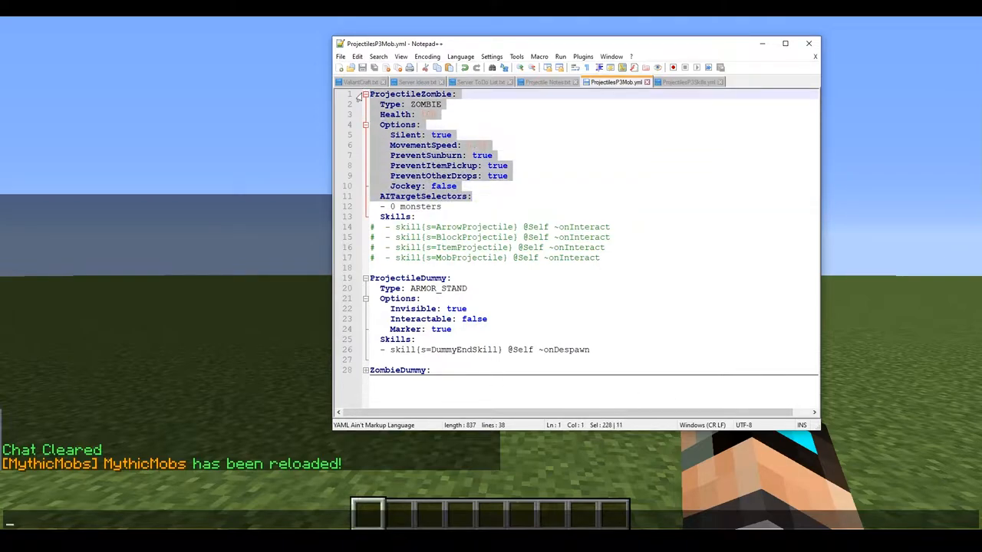
click(519, 269)
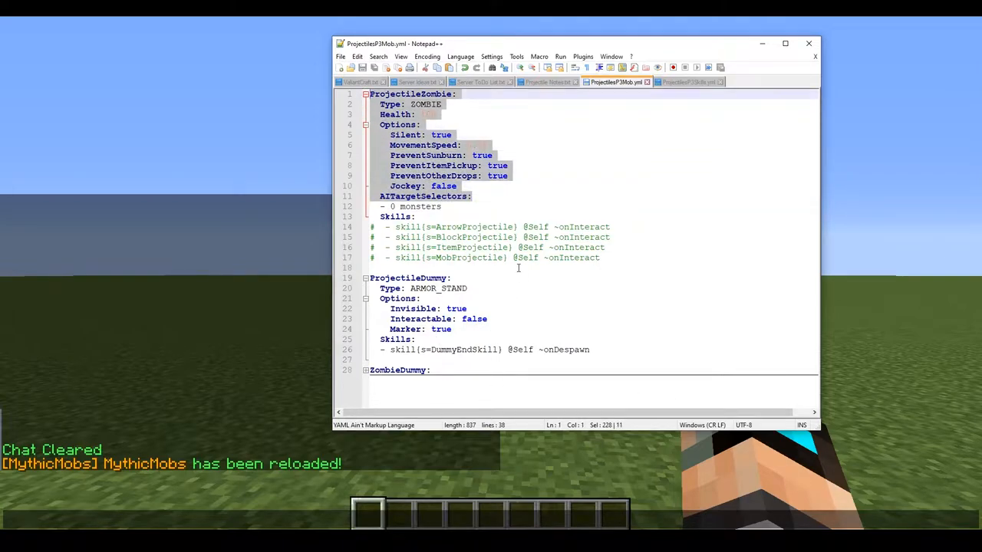
click(442, 206)
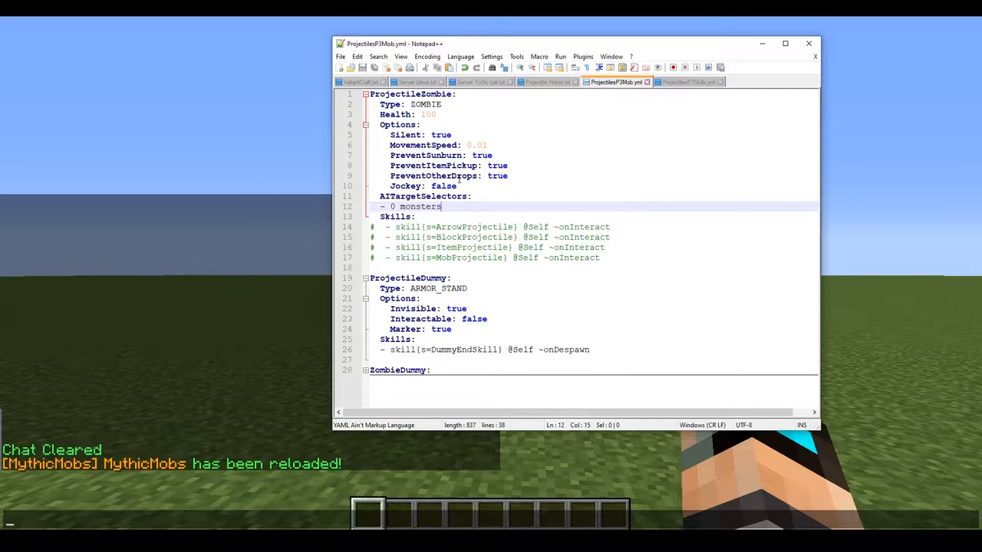
mouse_move(505, 228)
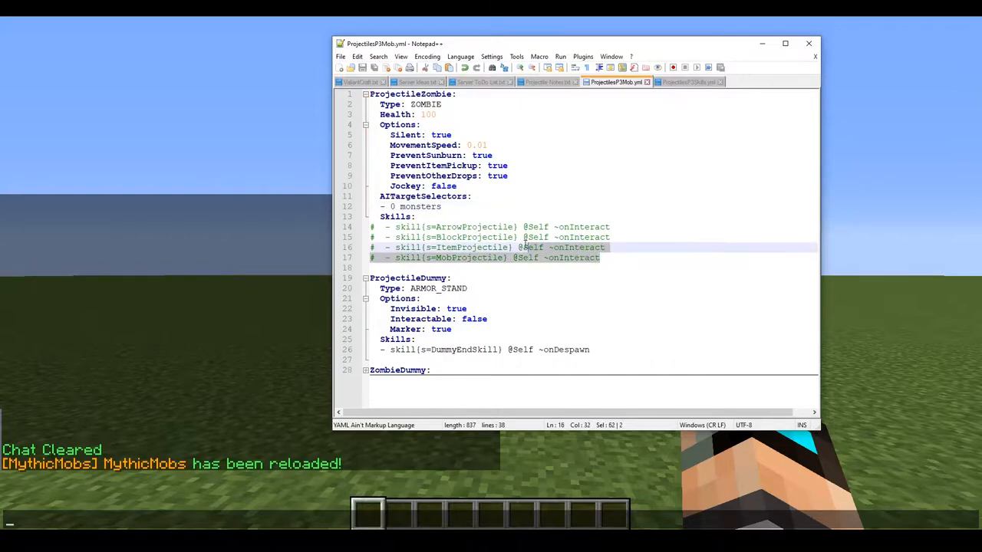
Uncomment the ArrowProjectile skill line on the zombie and switch to ProjectilesFSkills.yml.
click(417, 216)
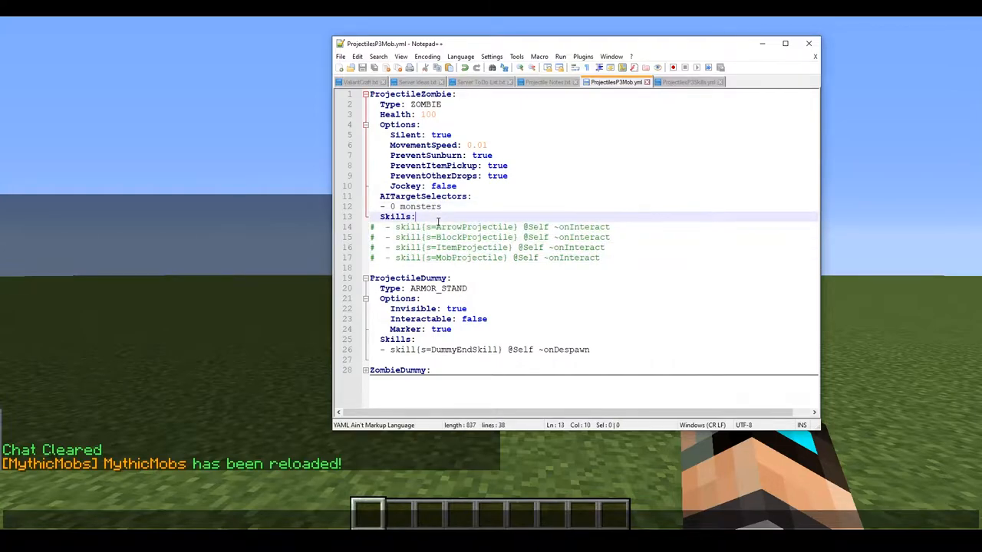
click(468, 227)
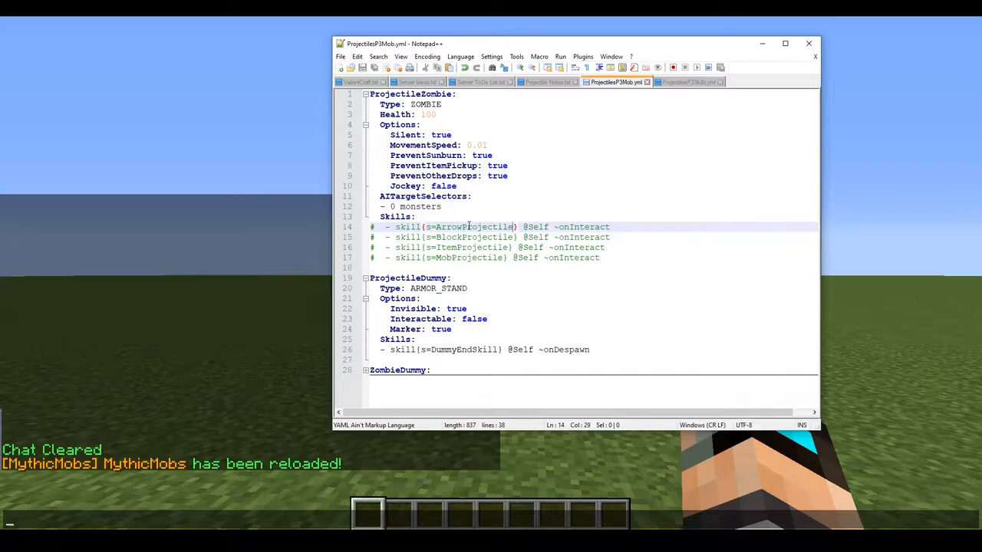
click(451, 227)
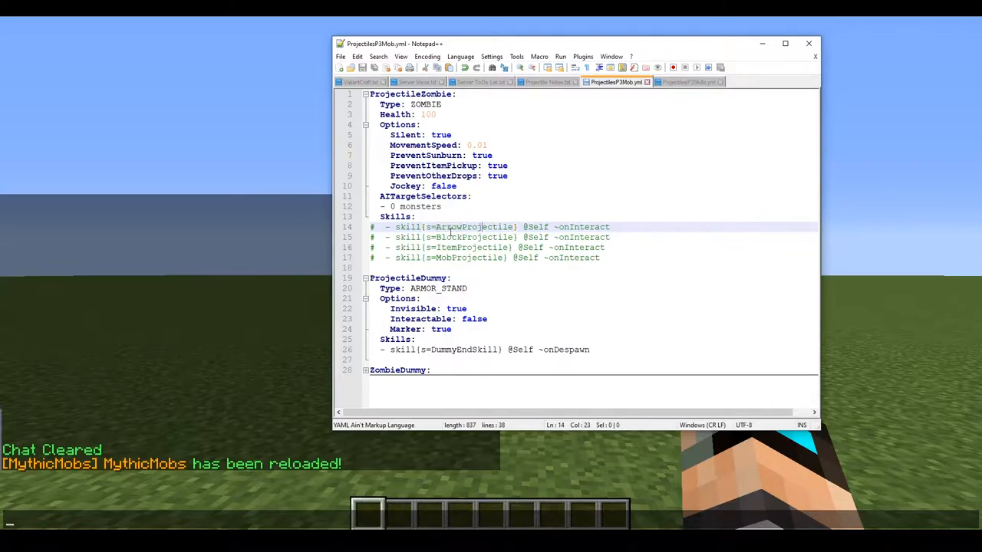
double_click(472, 227)
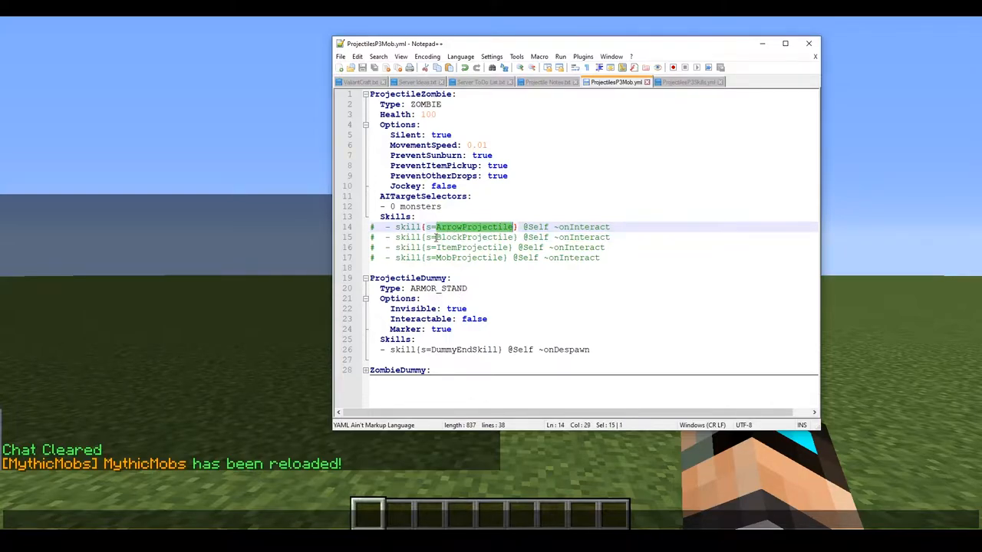
click(437, 257)
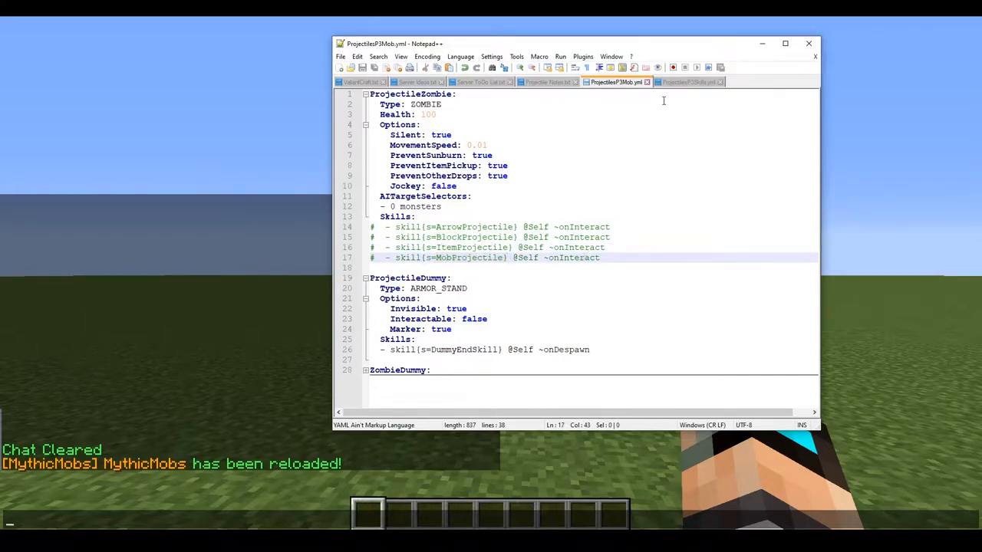
mouse_move(687, 83)
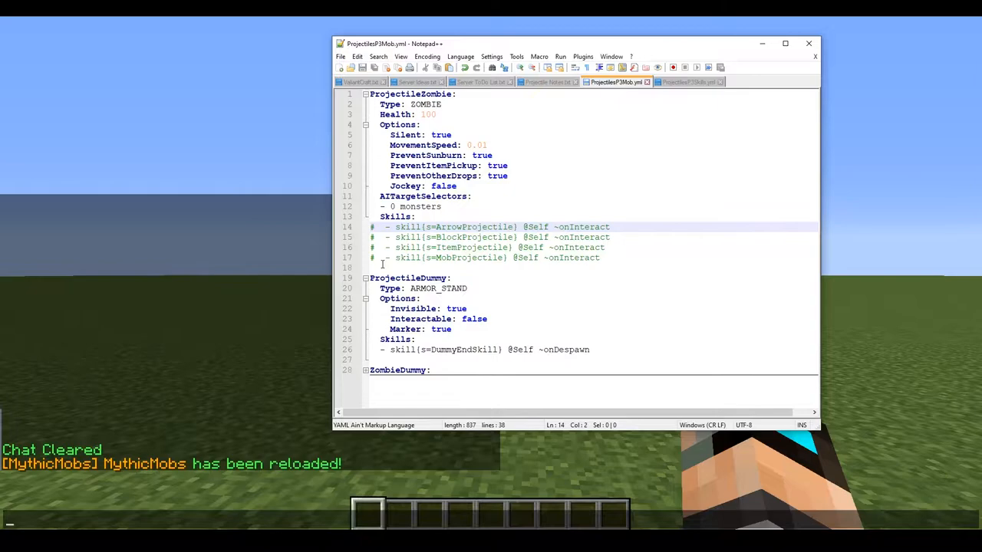
key(Backspace)
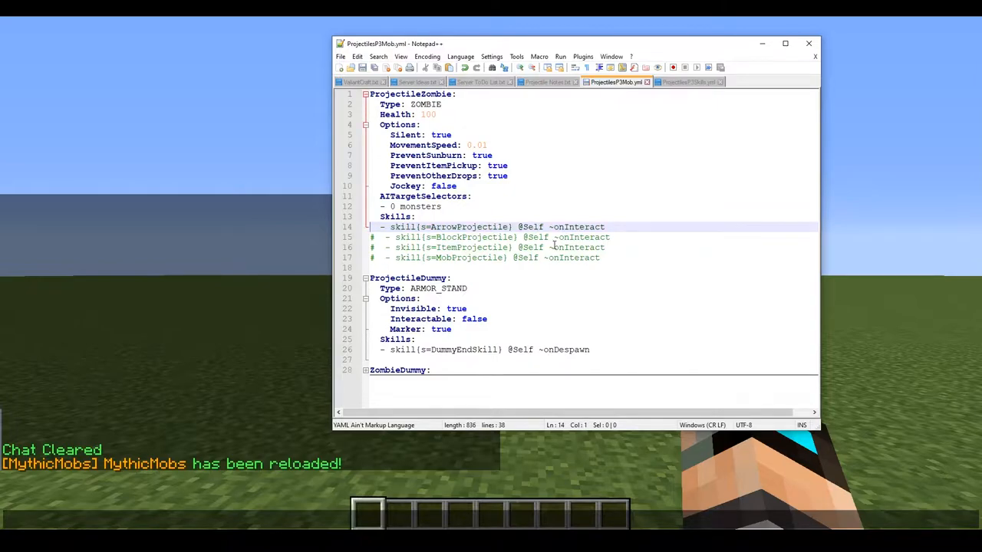
mouse_move(689, 138)
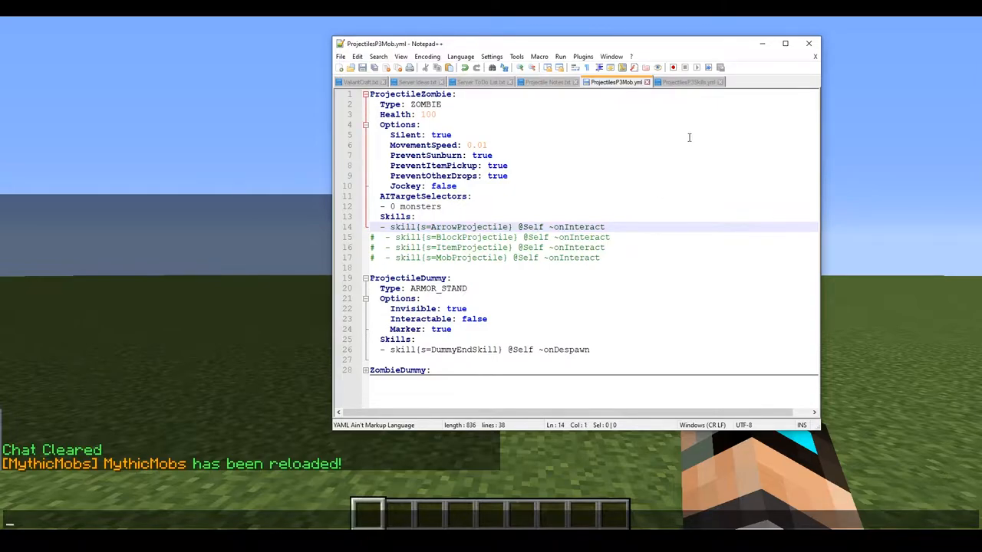
mouse_move(691, 94)
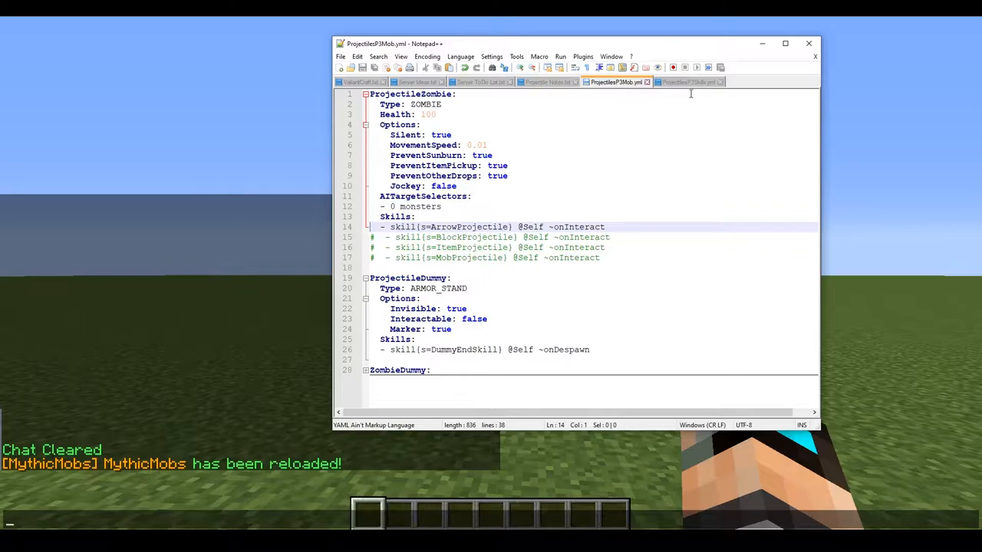
click(688, 83)
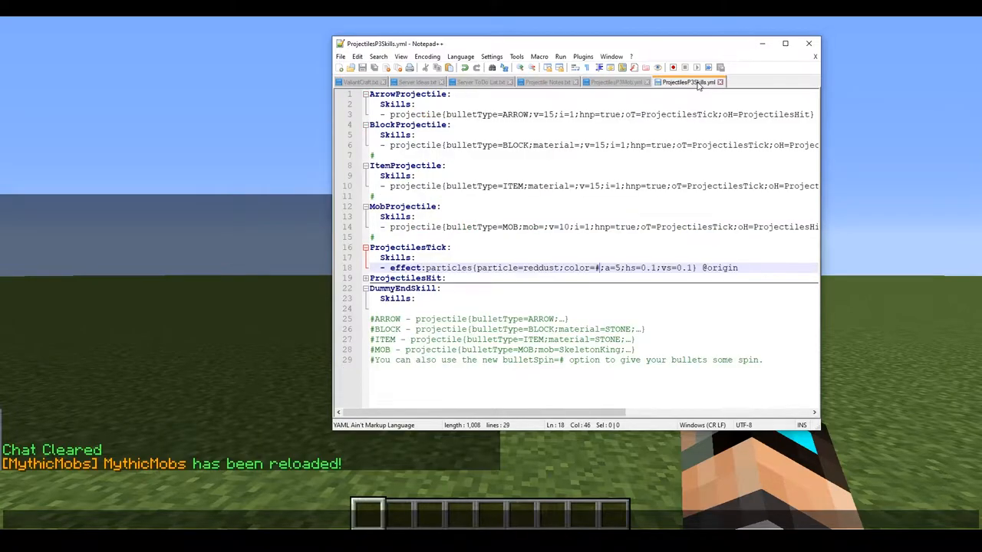
click(365, 124)
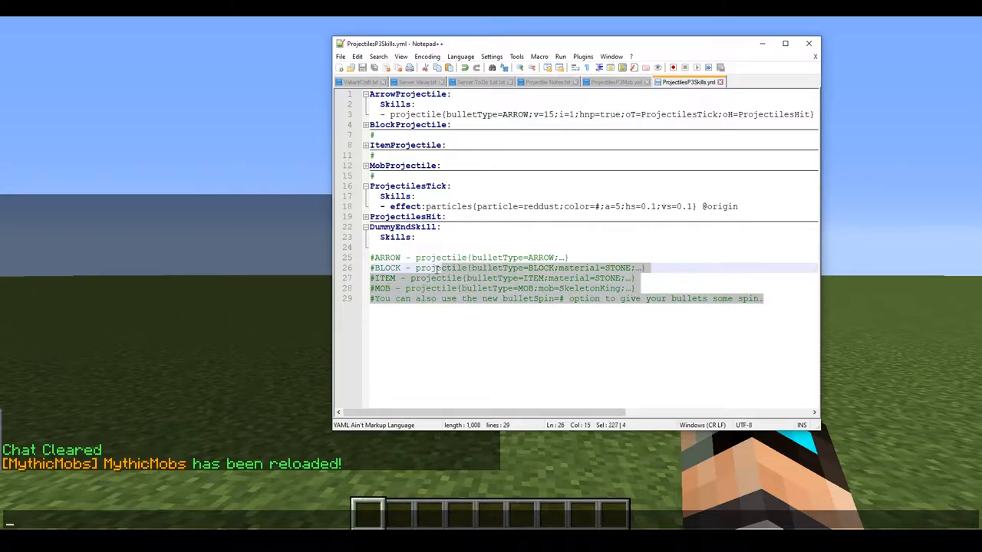
click(470, 257)
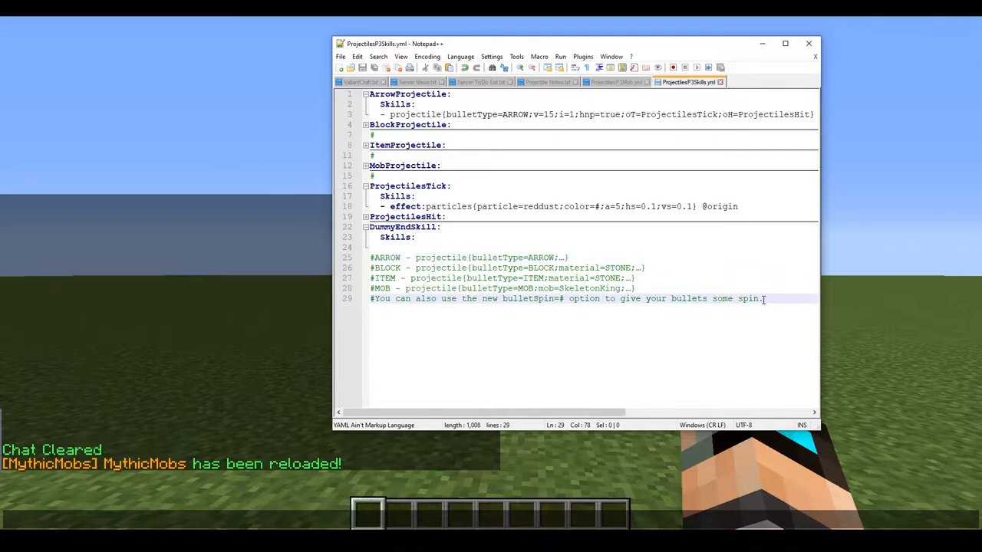
click(426, 258)
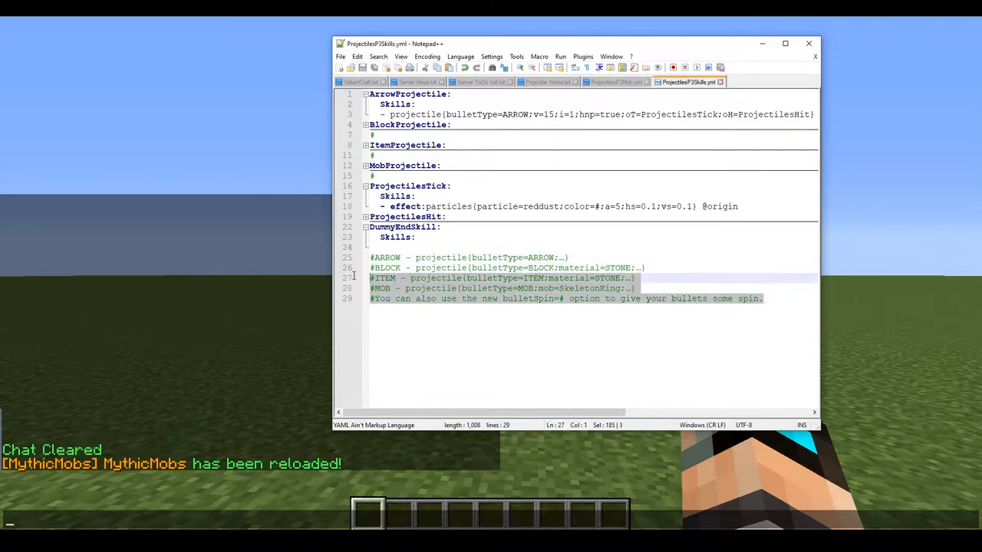
click(750, 293)
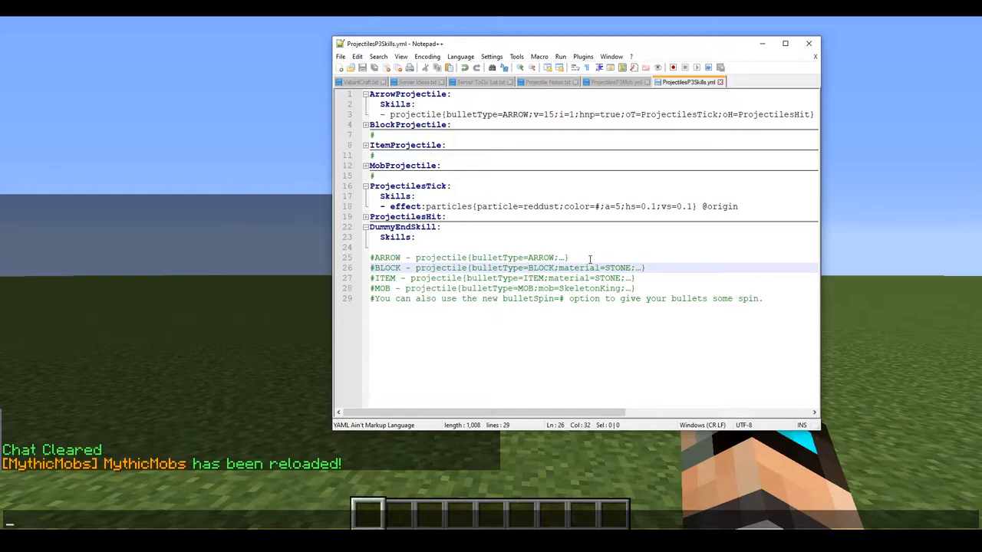
mouse_move(590, 258)
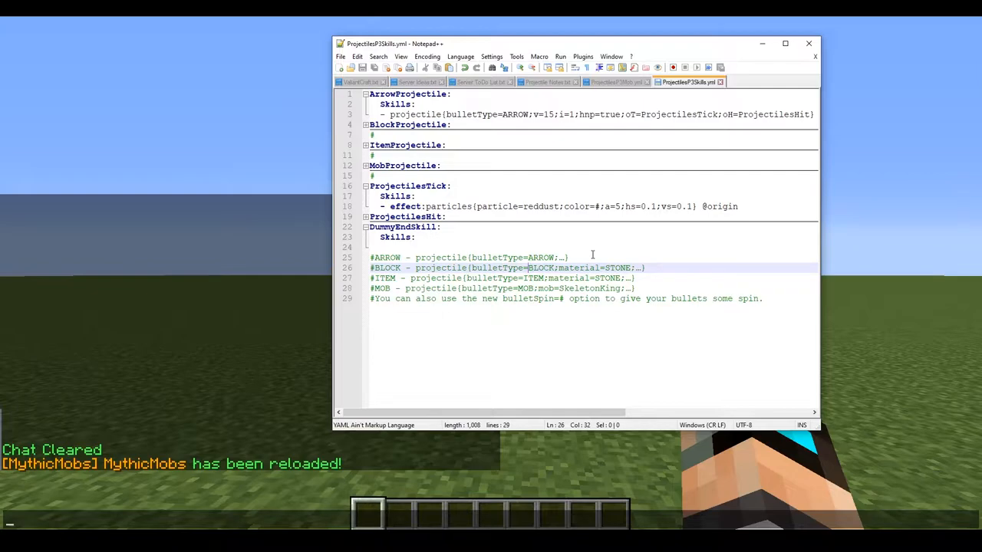
click(568, 257)
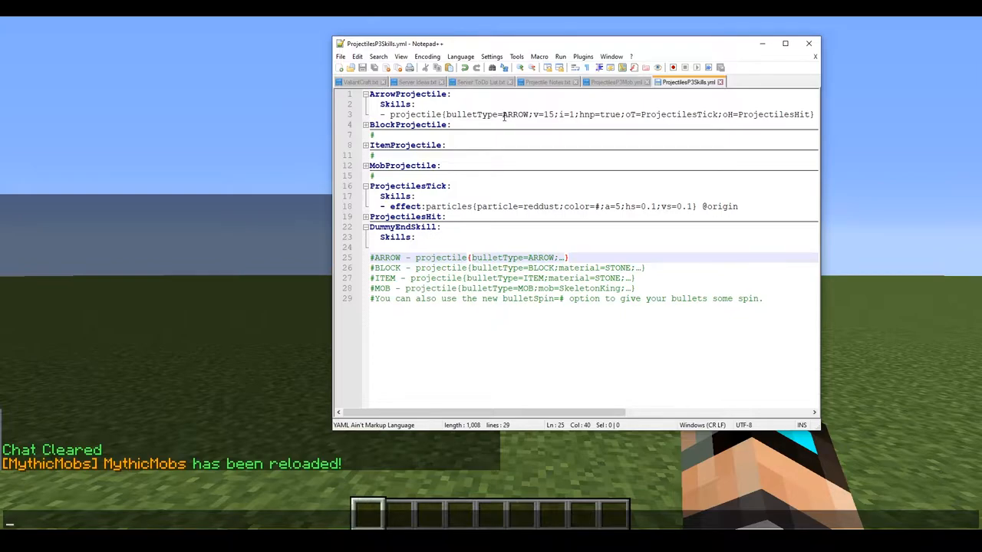
double_click(494, 114)
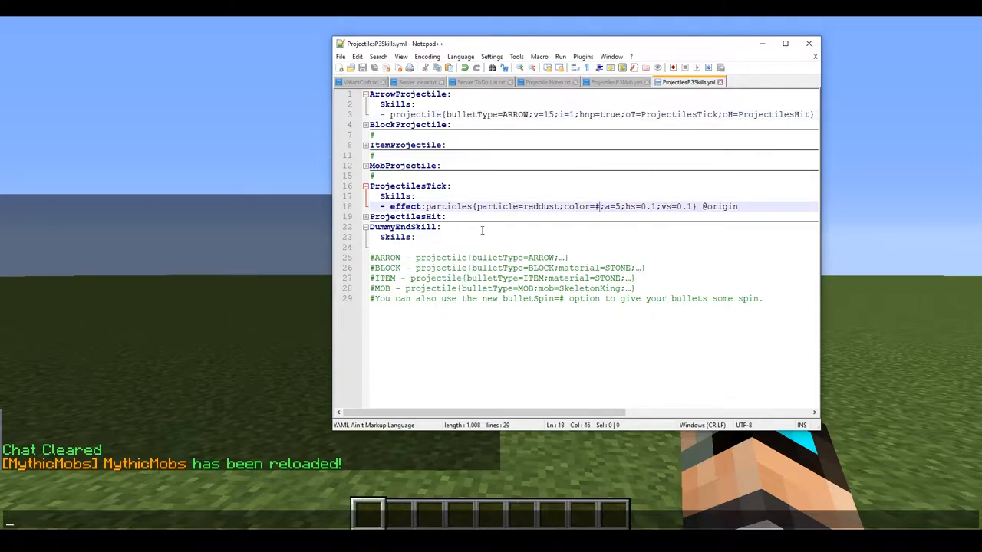
click(366, 124)
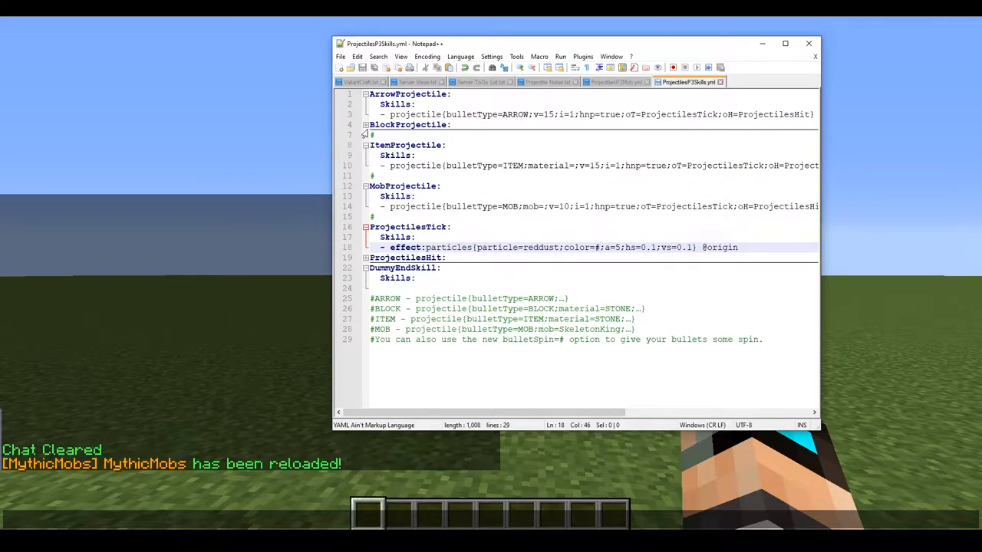
Change the ProjectilesTick particle colour value to #0099FF.
click(365, 124)
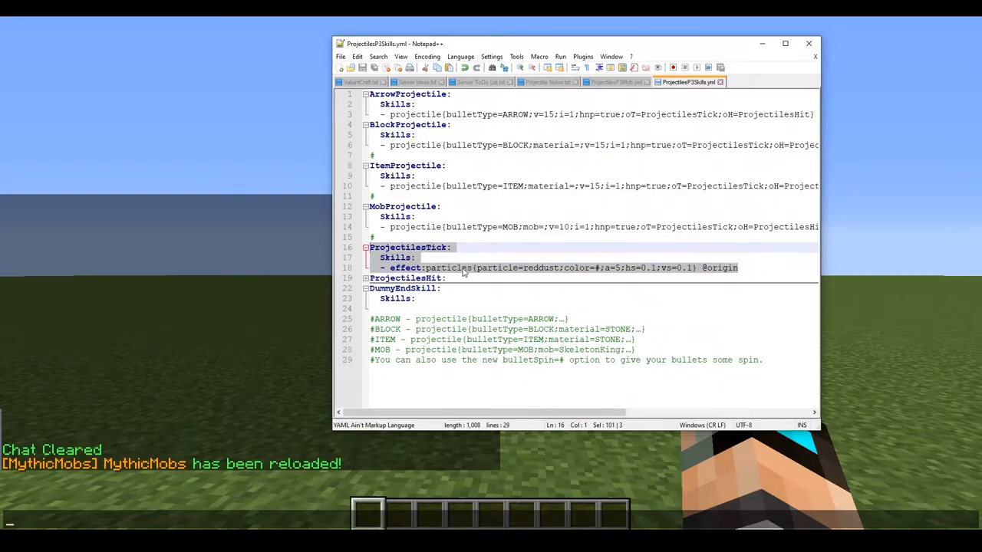
click(602, 267)
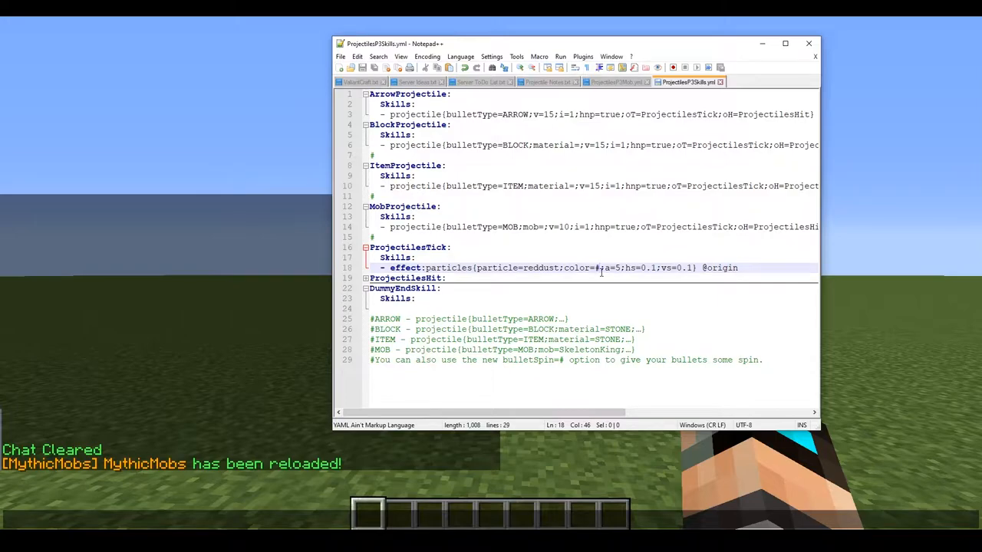
text(0099FF)
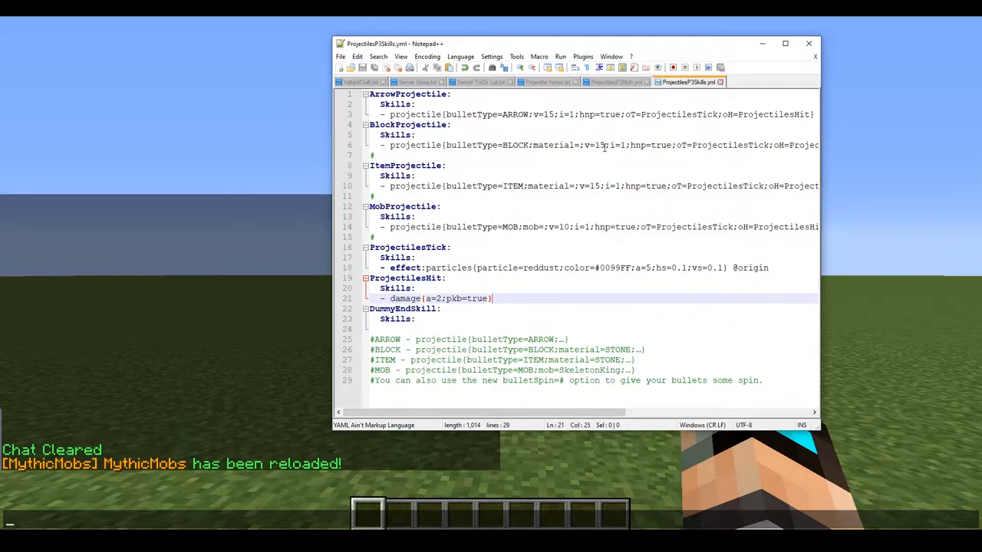
mouse_move(927, 203)
text(/mm reload)
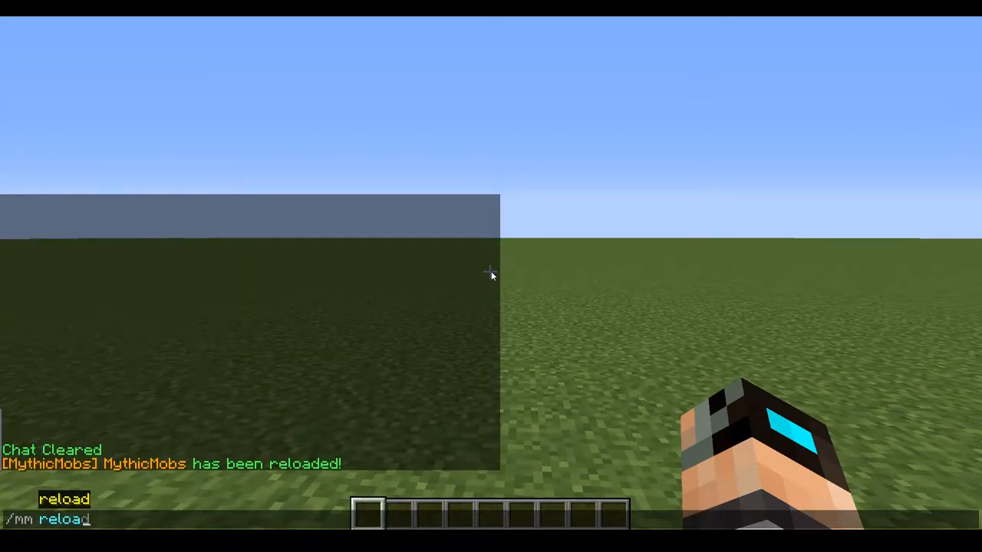
Reload MythicMobs and run /mm m spawn for the test mobs in the field.
key(Return)
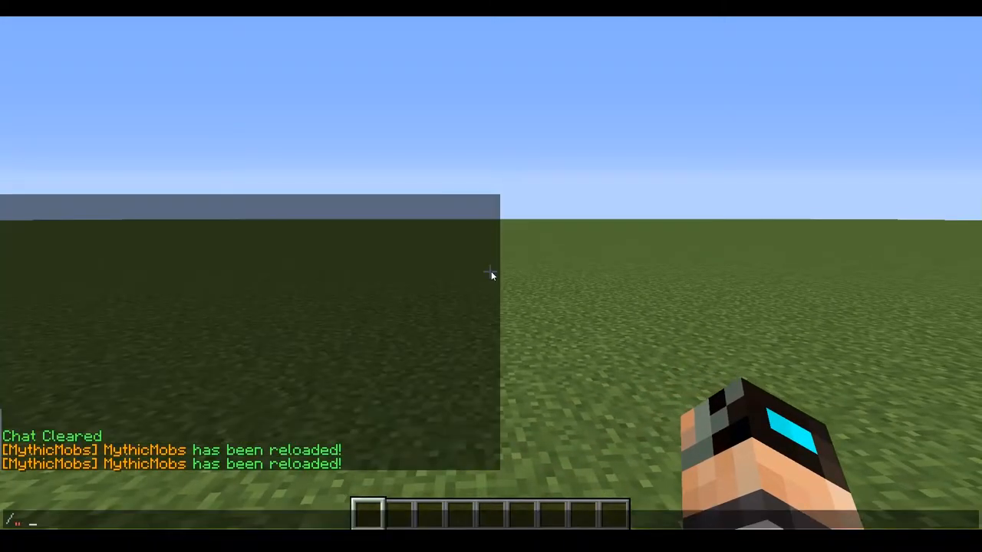
text(/mm m spawn)
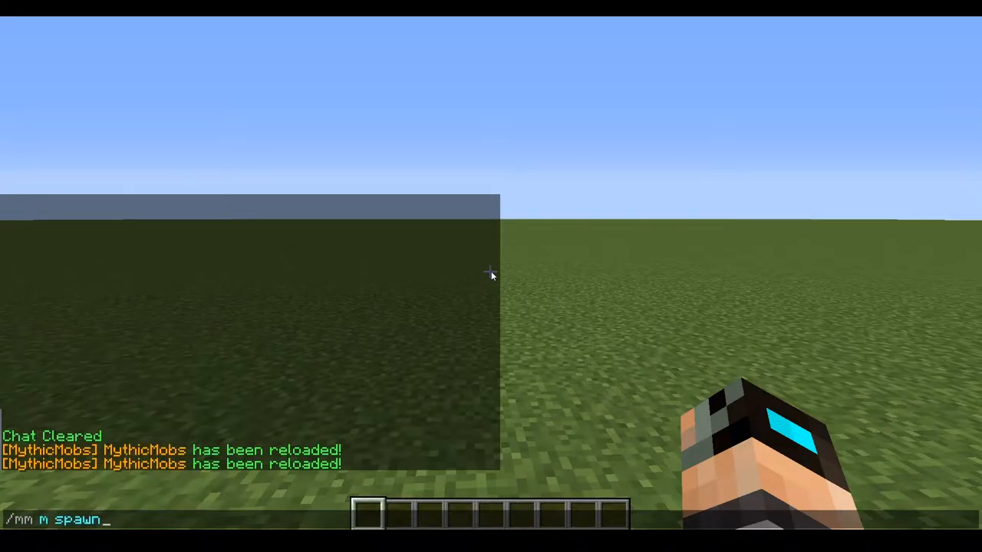
key(Return)
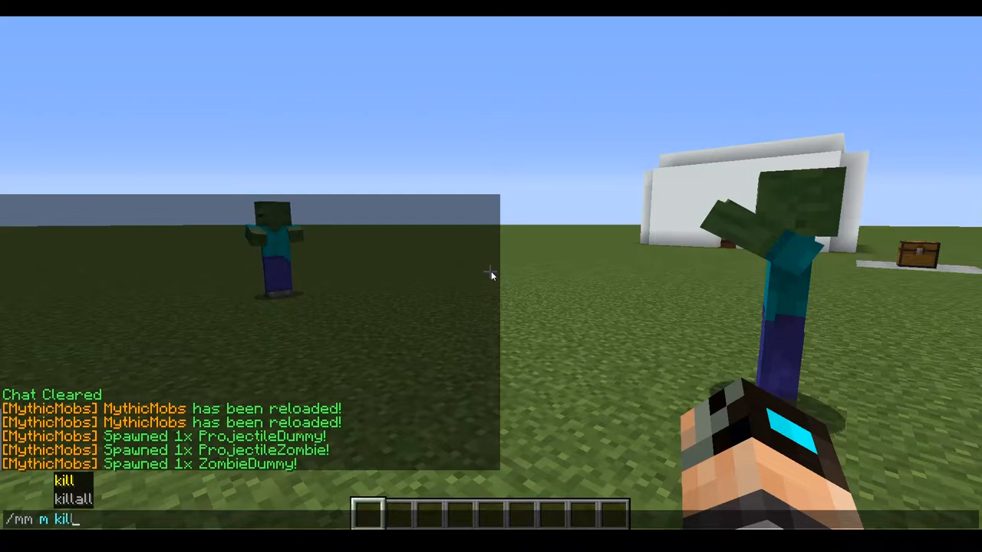
Kill the ProjectileDummy so the zombie launches its projectile.
key(Return)
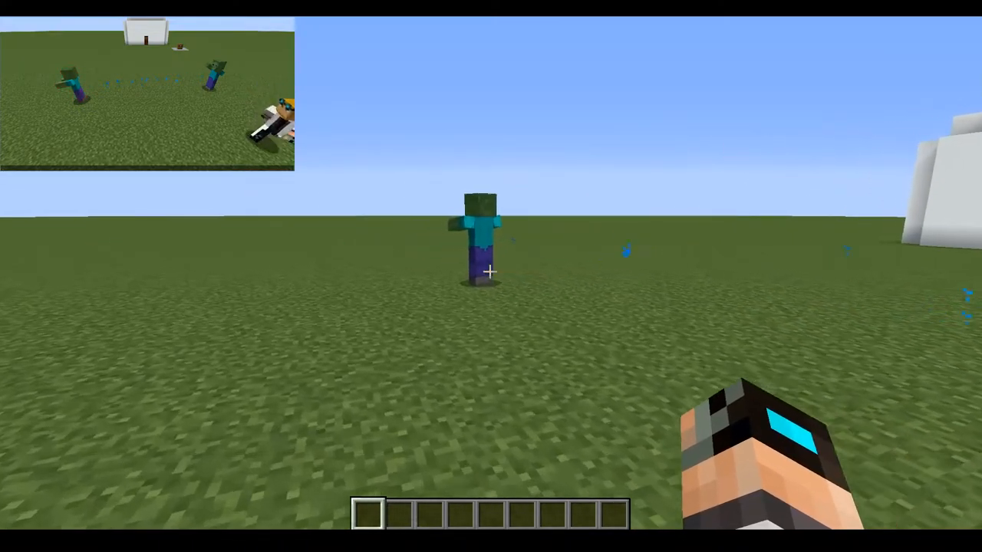
mouse_move(491, 273)
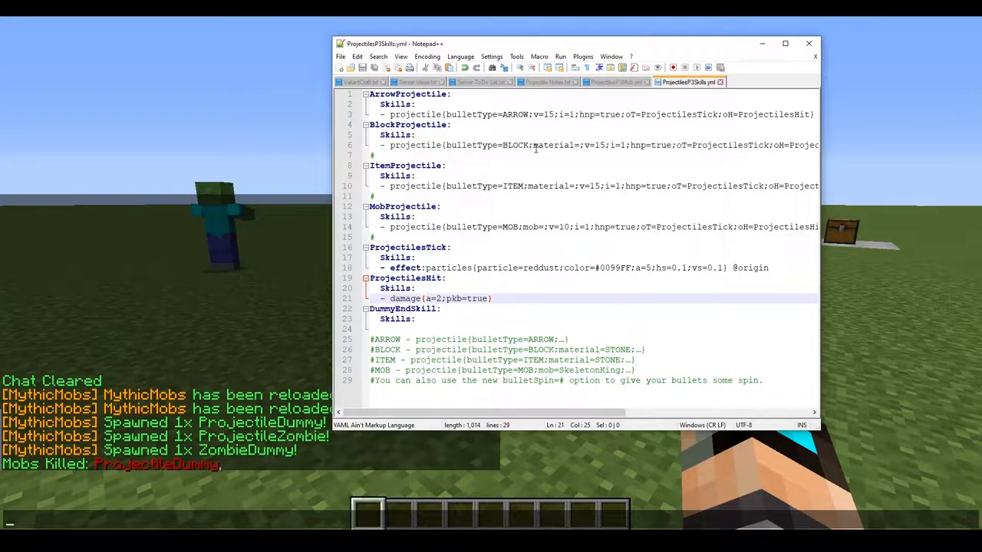
Check the zombie's BlockProjectile skill line and set its material to BLUE_CONCRETE.
click(614, 83)
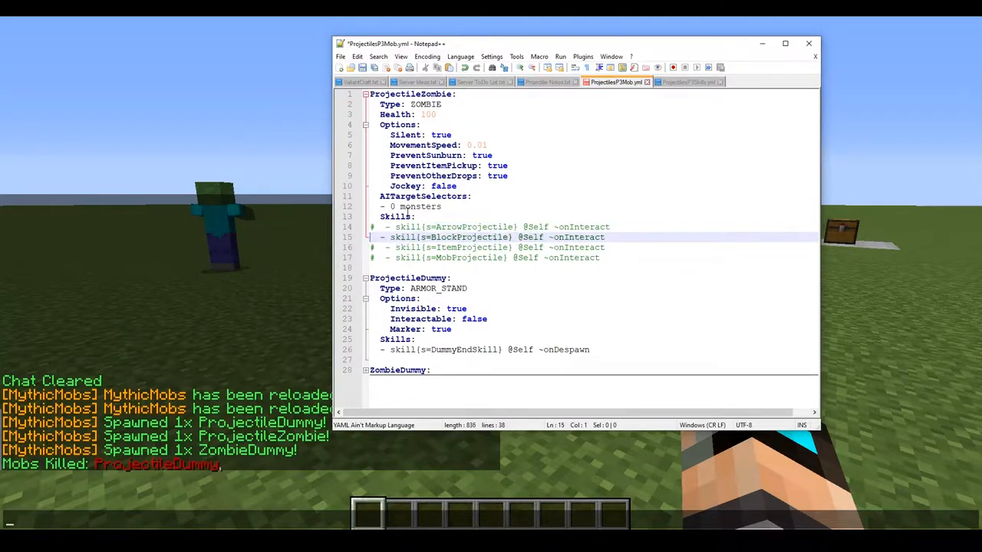
click(688, 82)
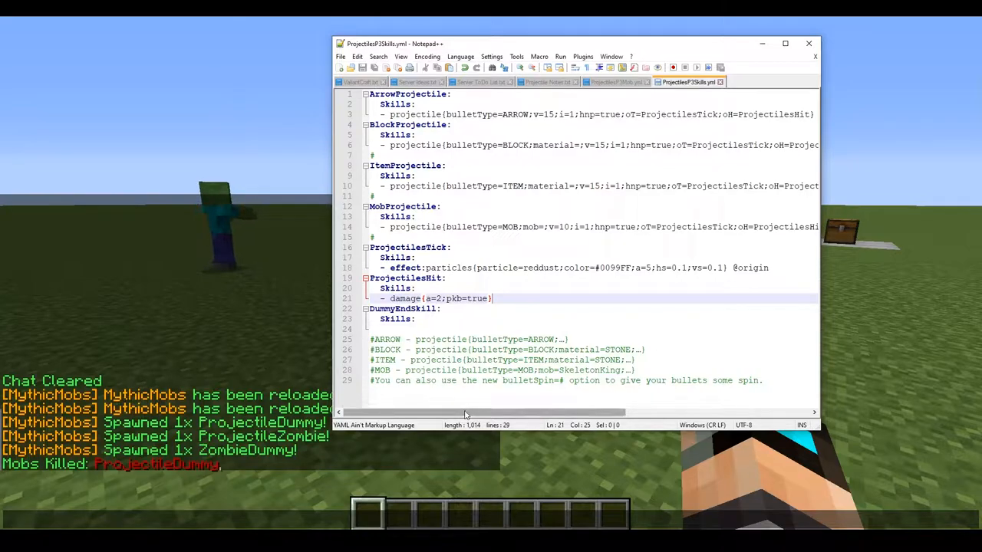
double_click(461, 144)
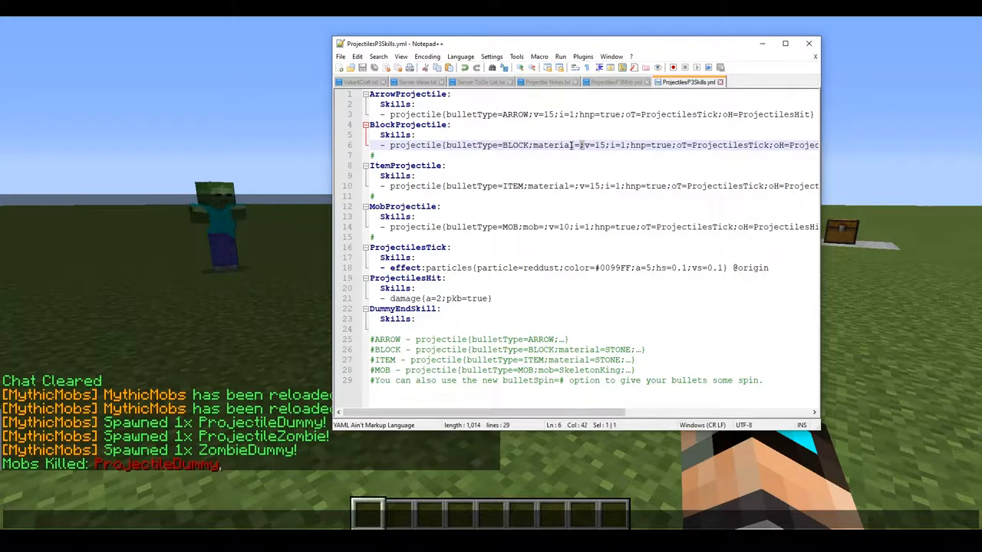
text(BLUE_C)
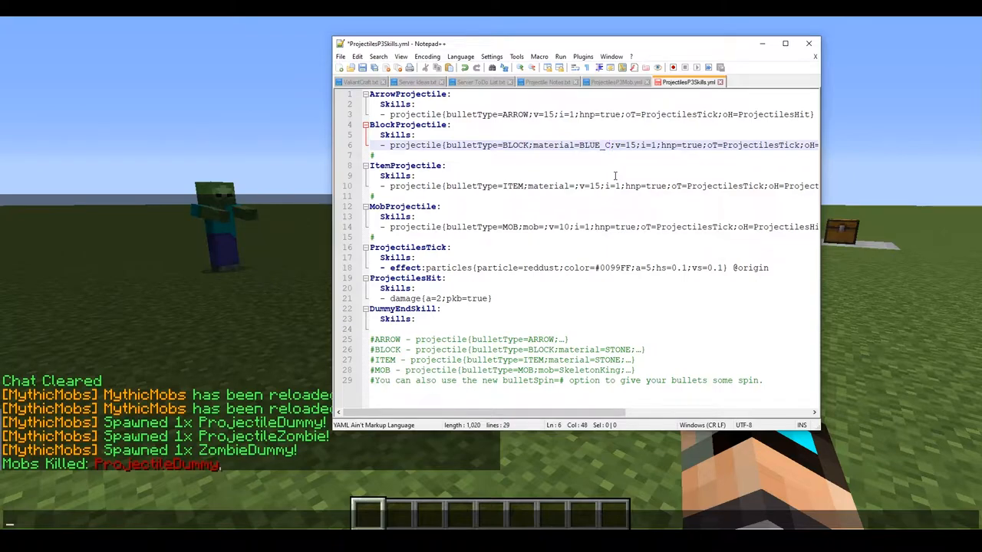
text(ONCRETE)
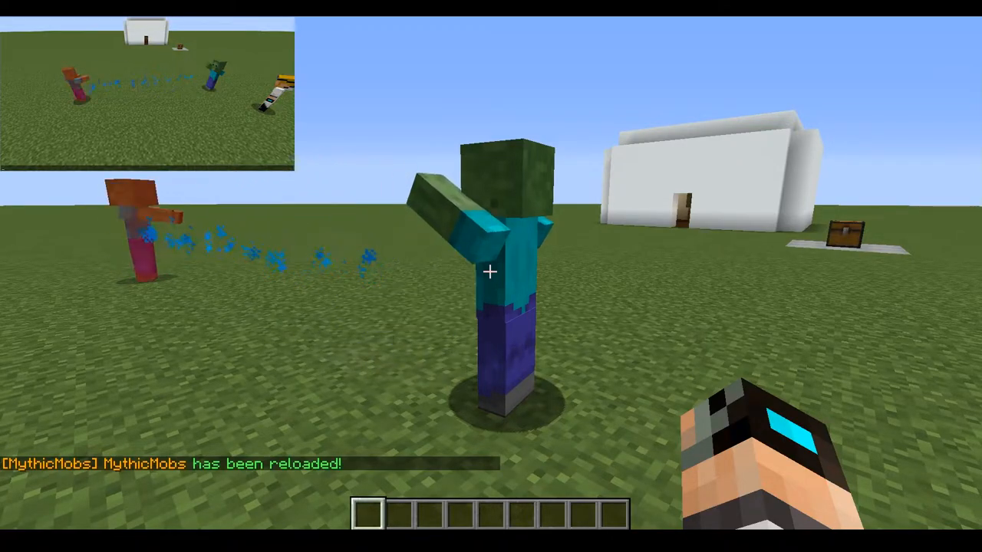
mouse_move(491, 273)
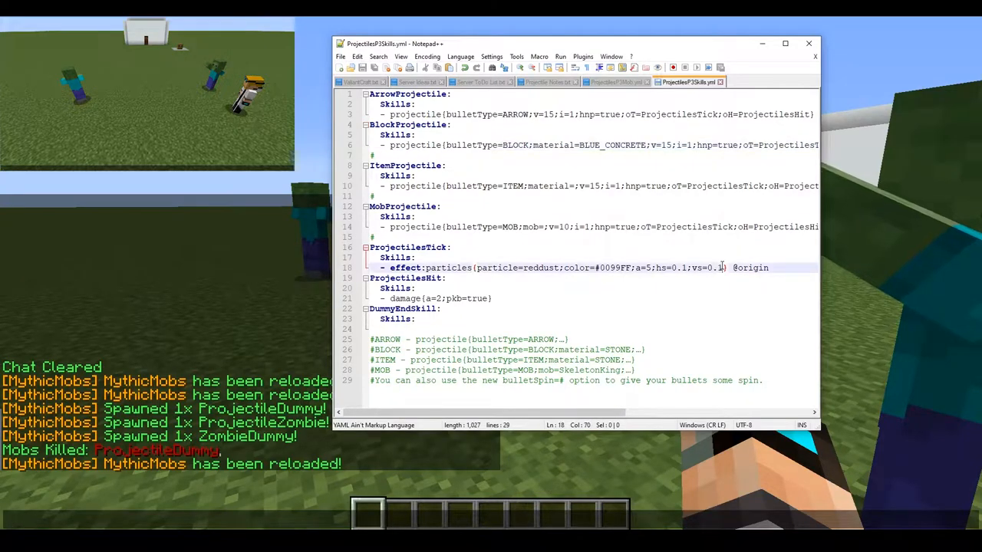
Append a ;y=0.5 vertical offset to the ProjectilesTick trail effect.
text(;y=0.)
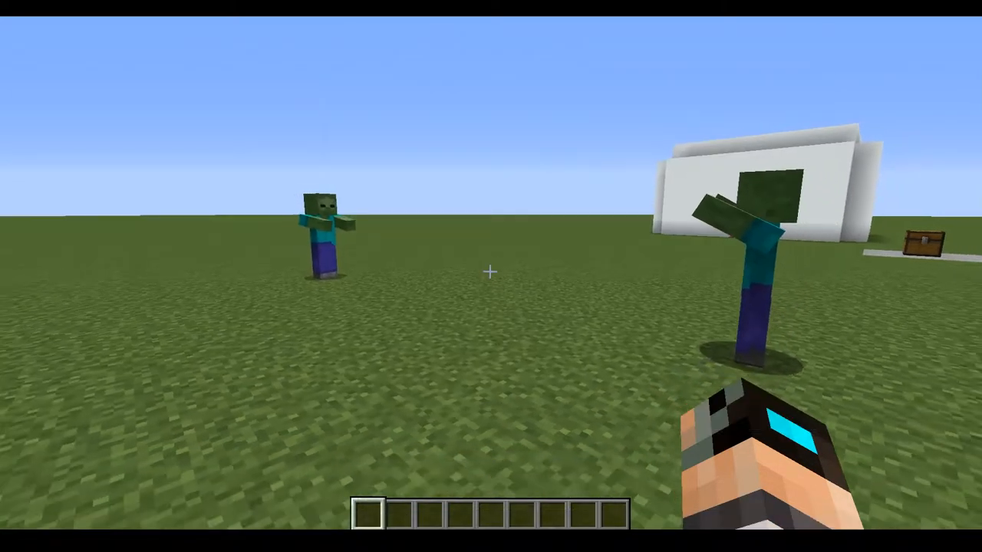
Browse the creative inventory, set ItemProjectile material BLUE_CONCRETE, and make it the zombie's active skill.
key(e)
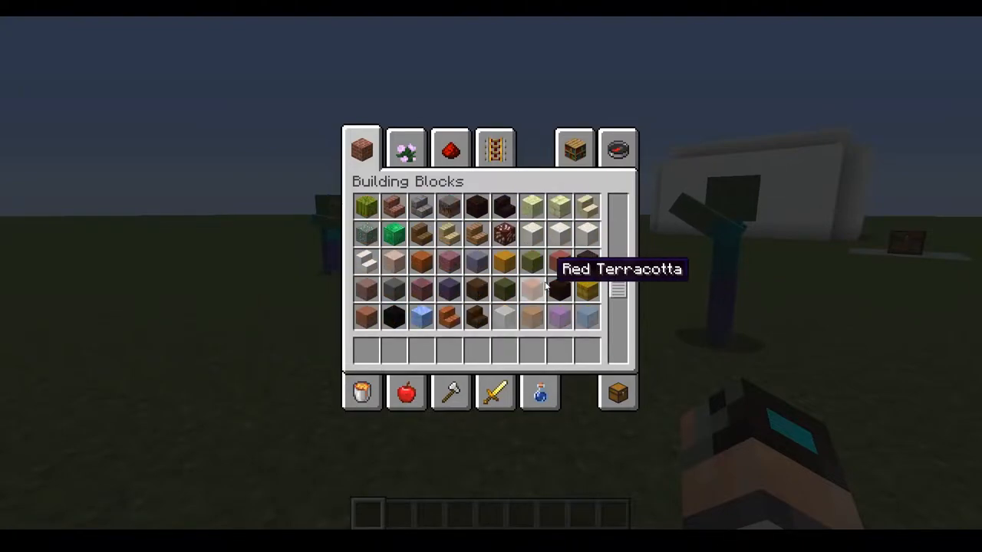
scroll(down, 3)
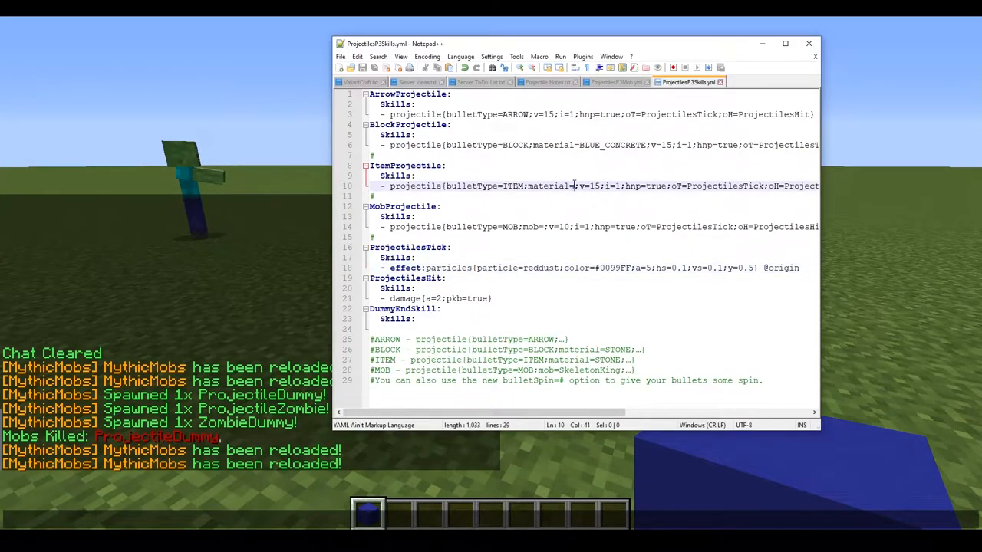
text(BLUE_CONCRETE)
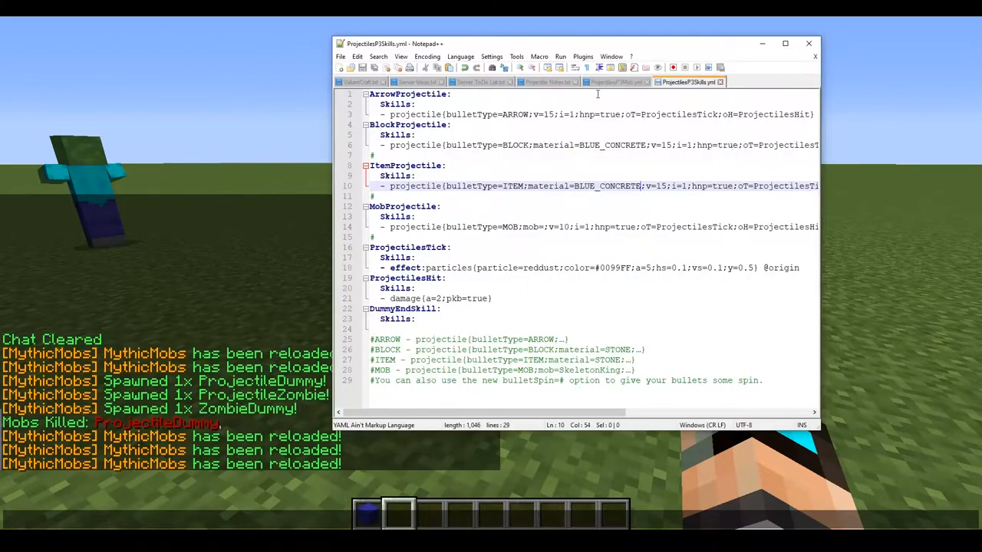
click(614, 83)
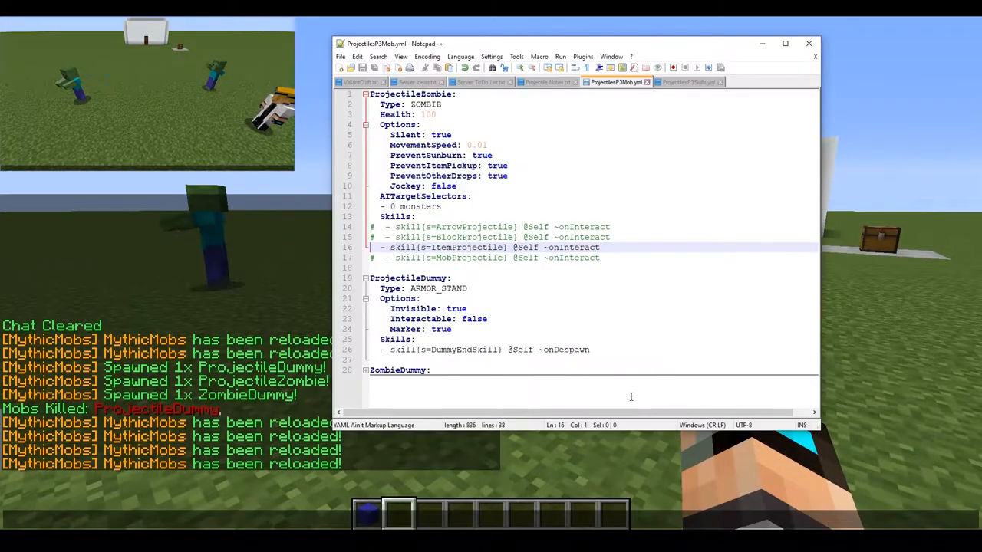
click(688, 82)
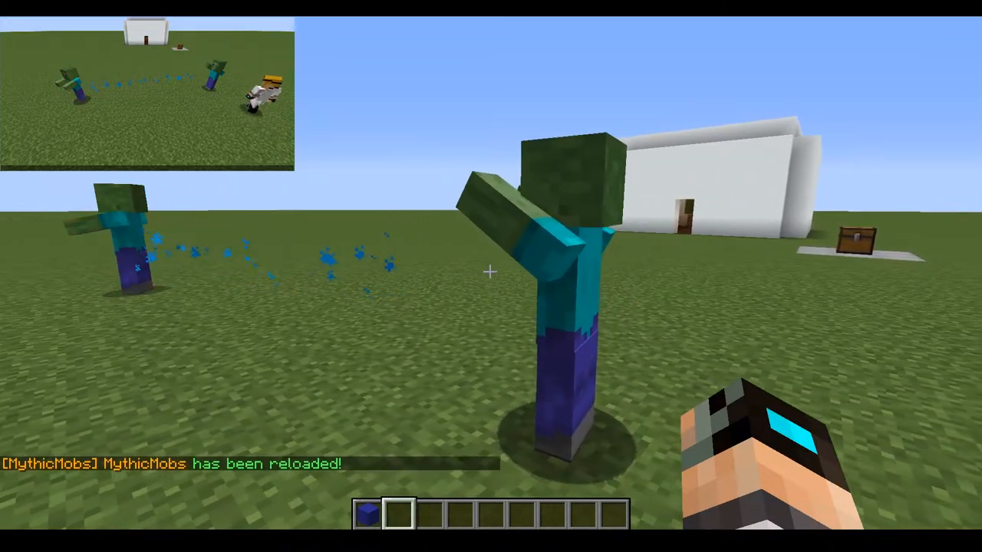
Replace BLUE_CONCRETE in ItemProjectile with WITHER_SKELETON_SKULL.
key(t)
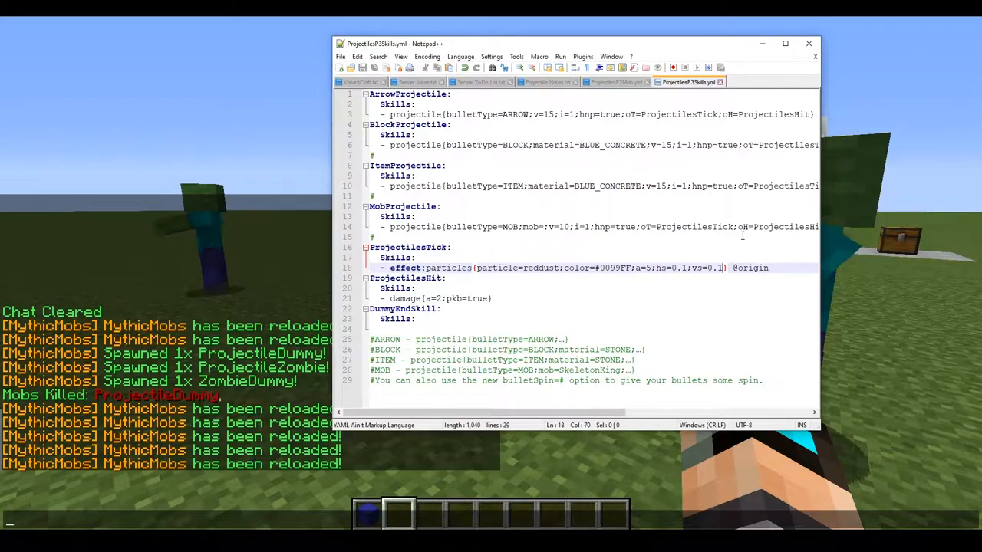
mouse_move(567, 202)
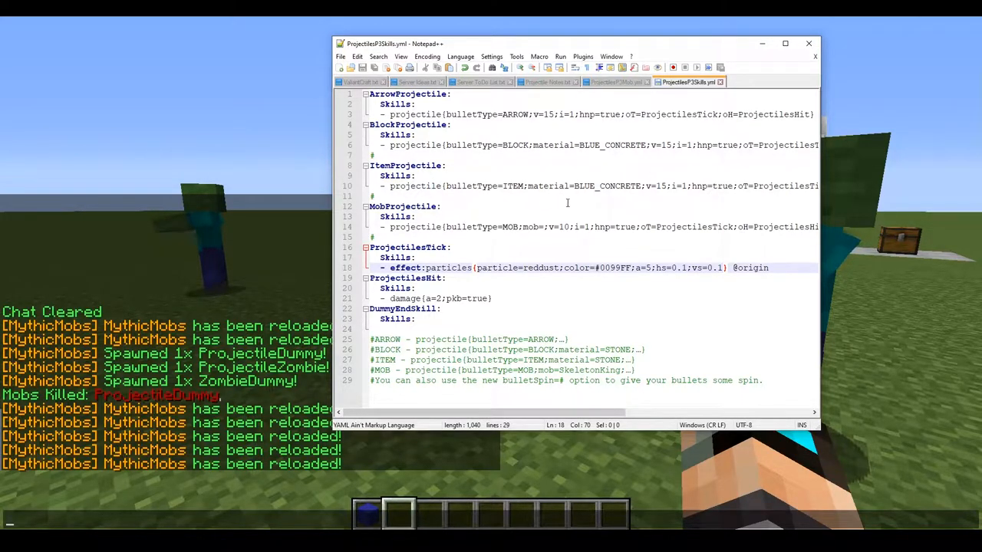
double_click(607, 186)
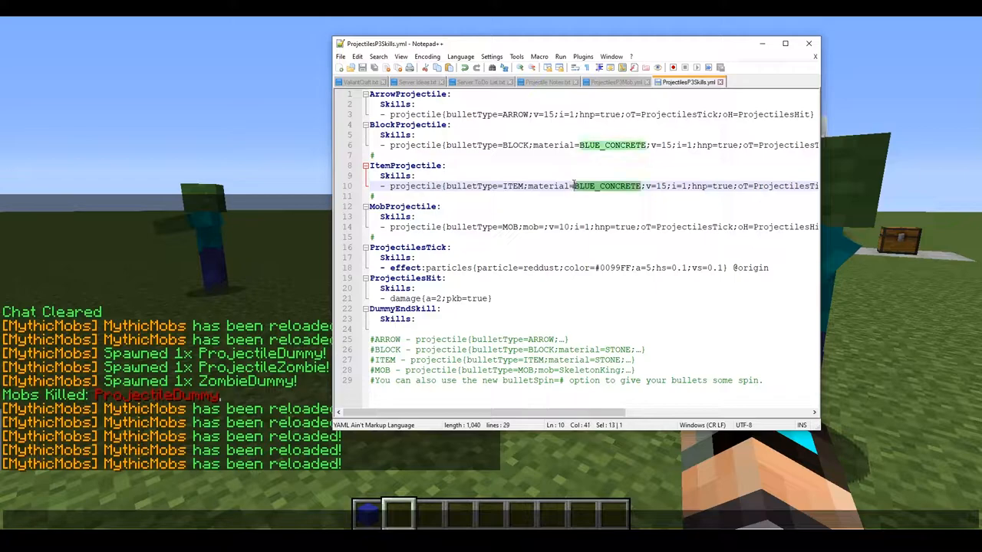
text(WITHER_SK)
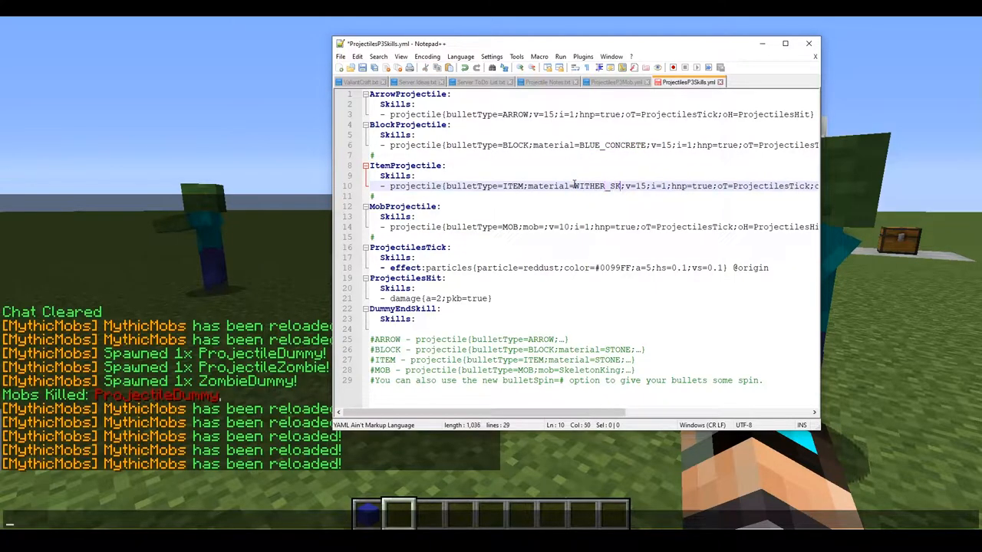
text(ELETON_SKULL)
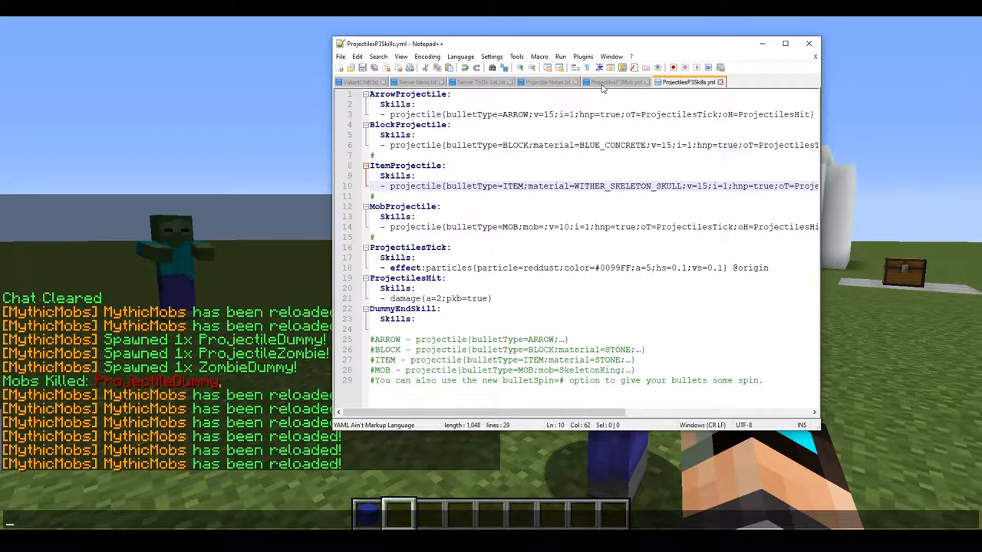
Add ItemHead: CustomSkelly to the ProjectileDummy mob after Marker: true.
click(614, 83)
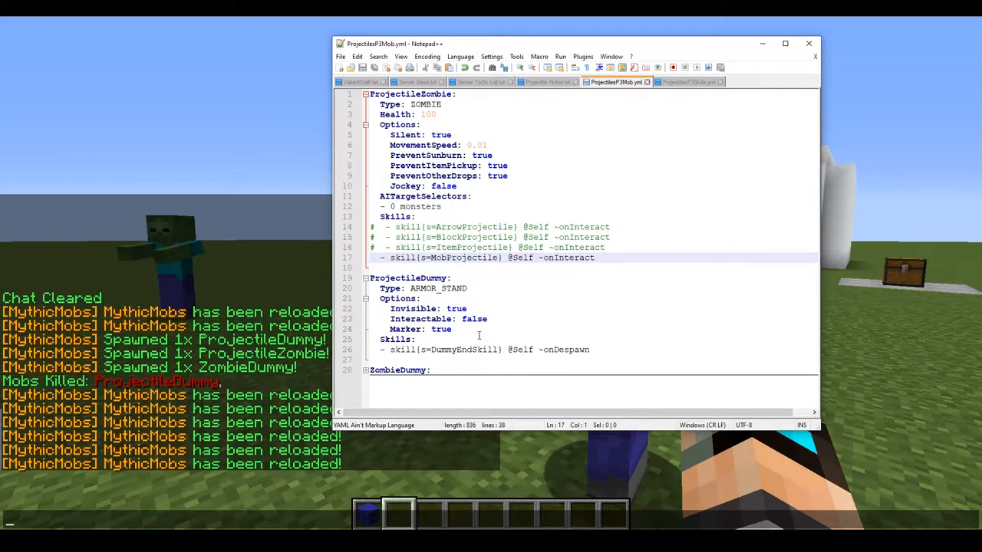
double_click(436, 288)
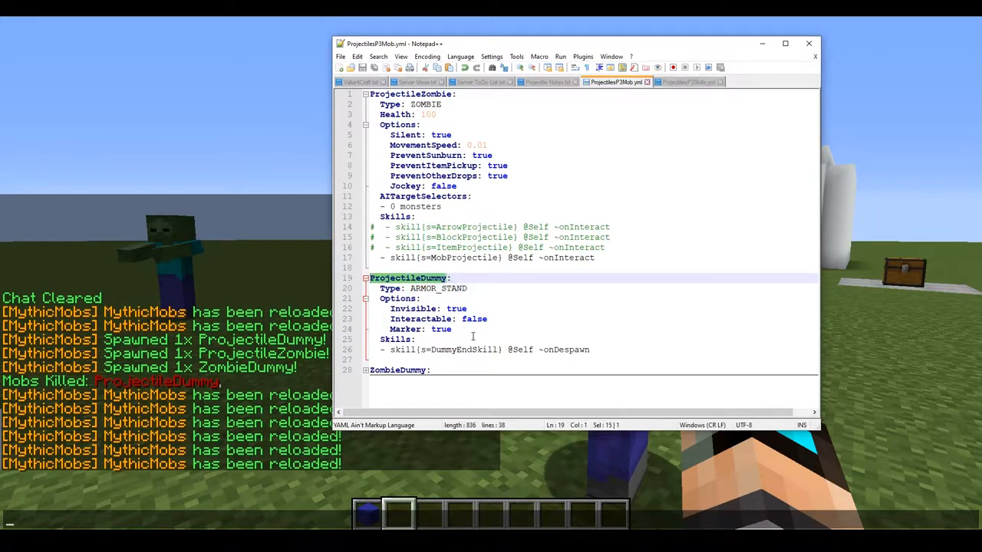
click(453, 329)
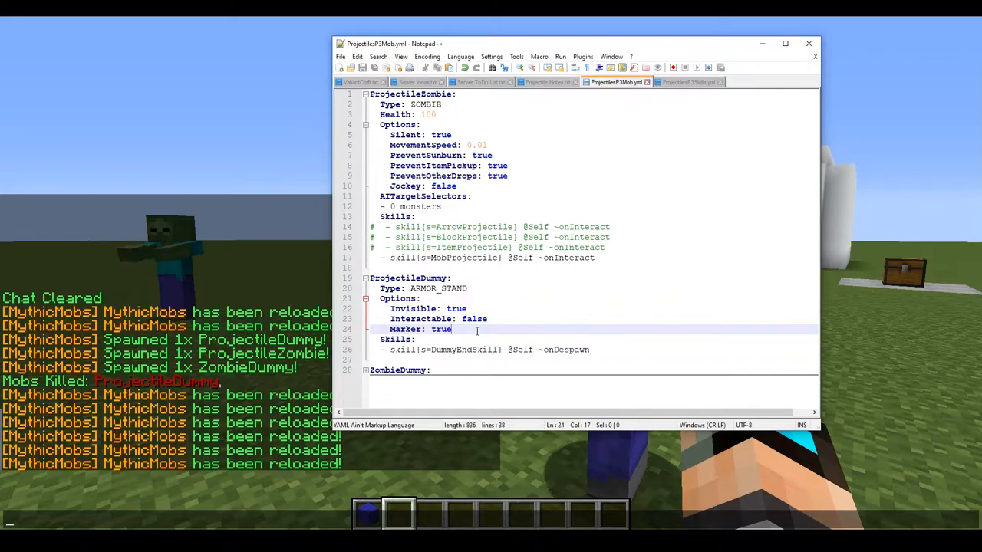
text(ItemH)
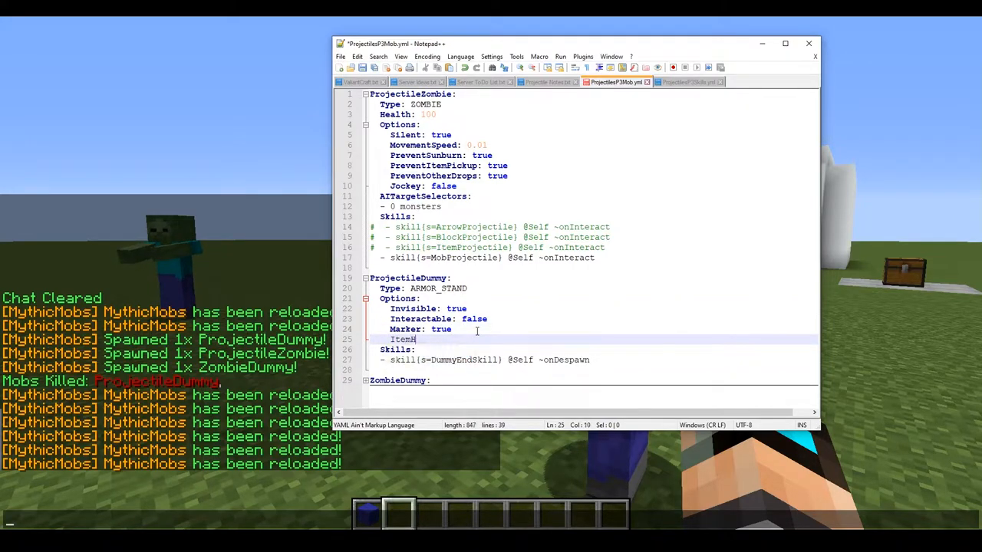
text(ead:)
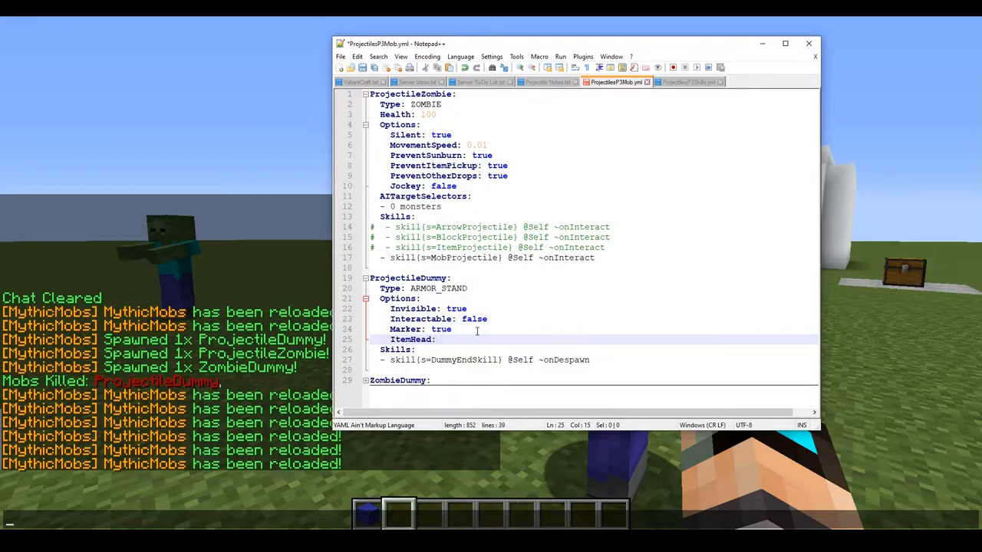
text(Custom)
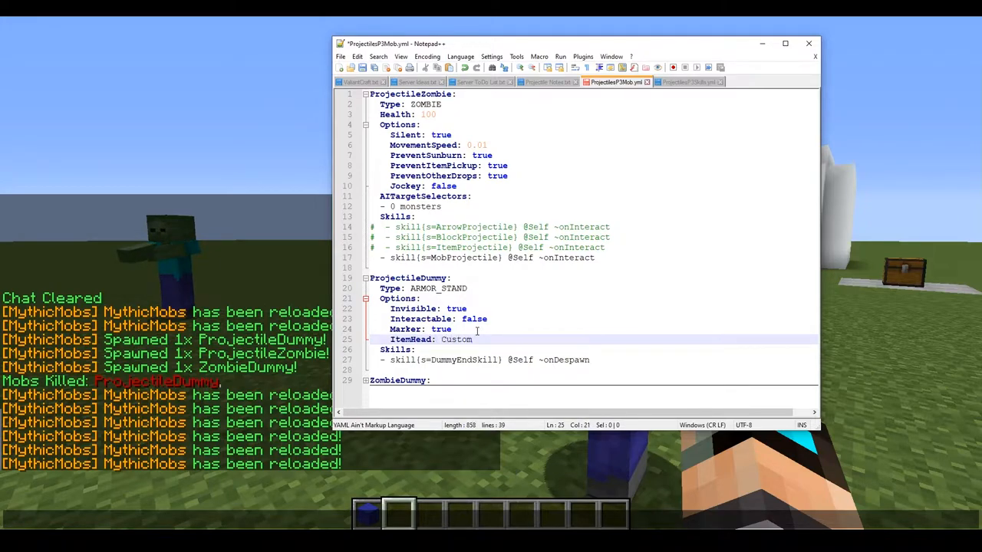
text(Skelly)
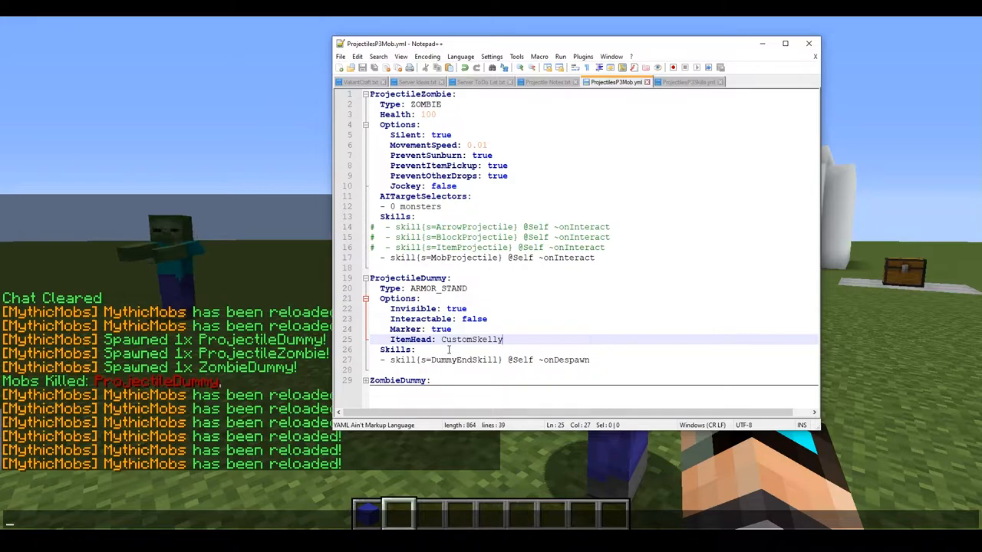
Check the CustomSkelly WITHER_SKELETON_SKULL item definition and return to the game.
click(761, 83)
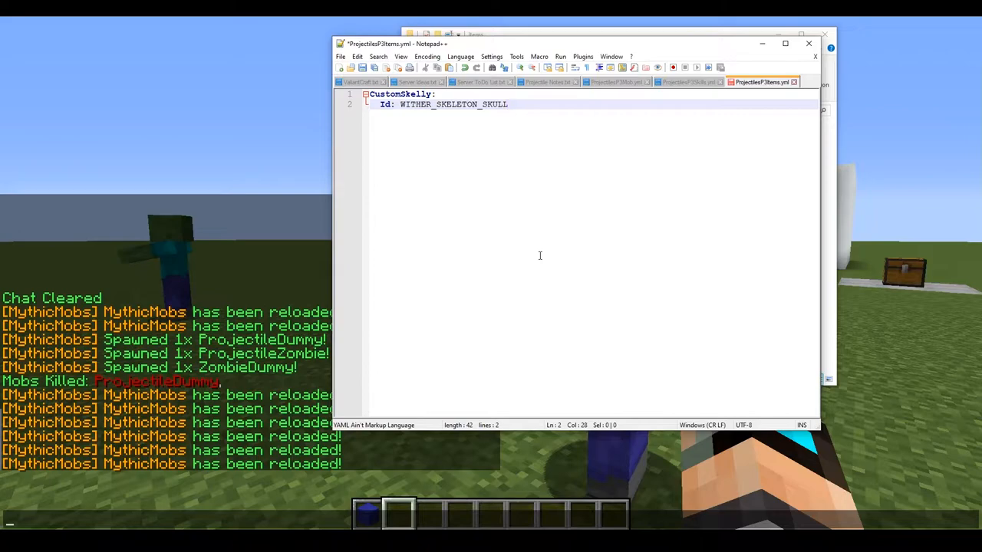
click(688, 83)
text(/)
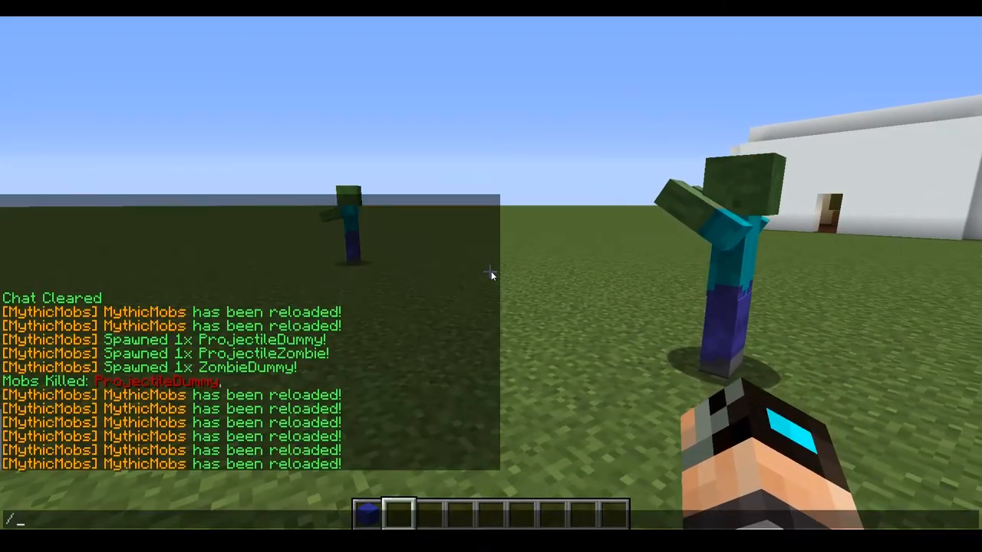
Run the MythicMobs reload command in chat.
text(mm rel)
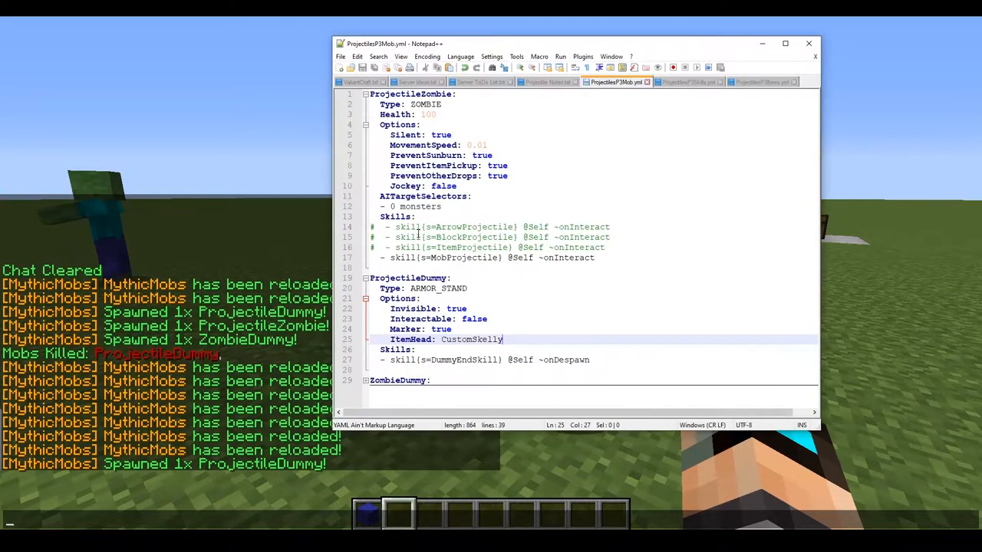
Edit the MobProjectile line so its mob= value is ProjectileDummy, checking the name in the mobs file.
click(678, 83)
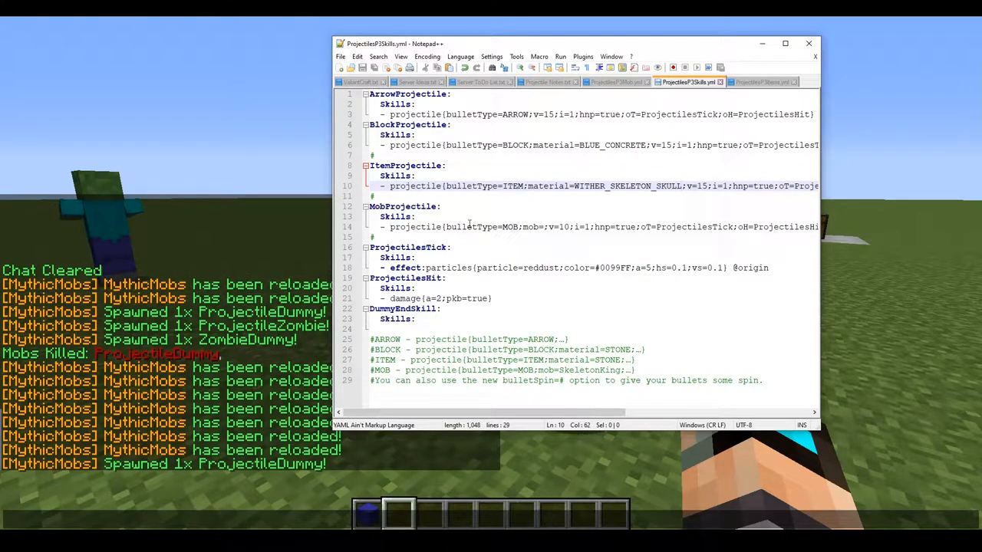
double_click(509, 227)
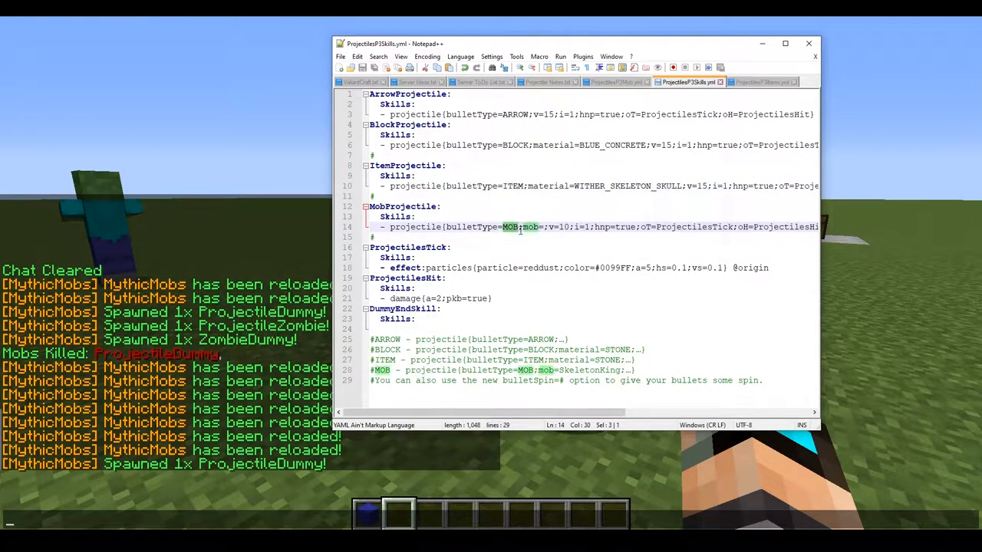
click(537, 227)
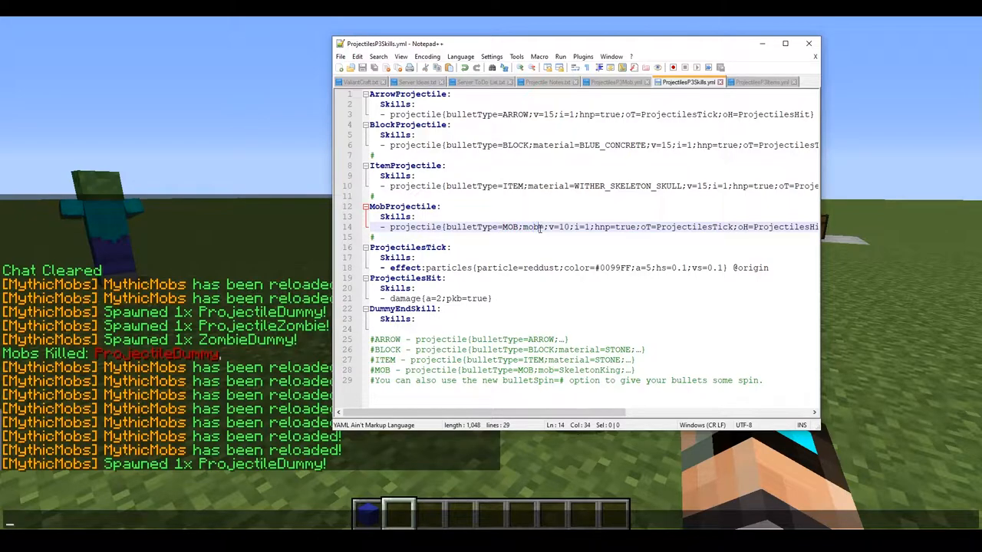
click(617, 83)
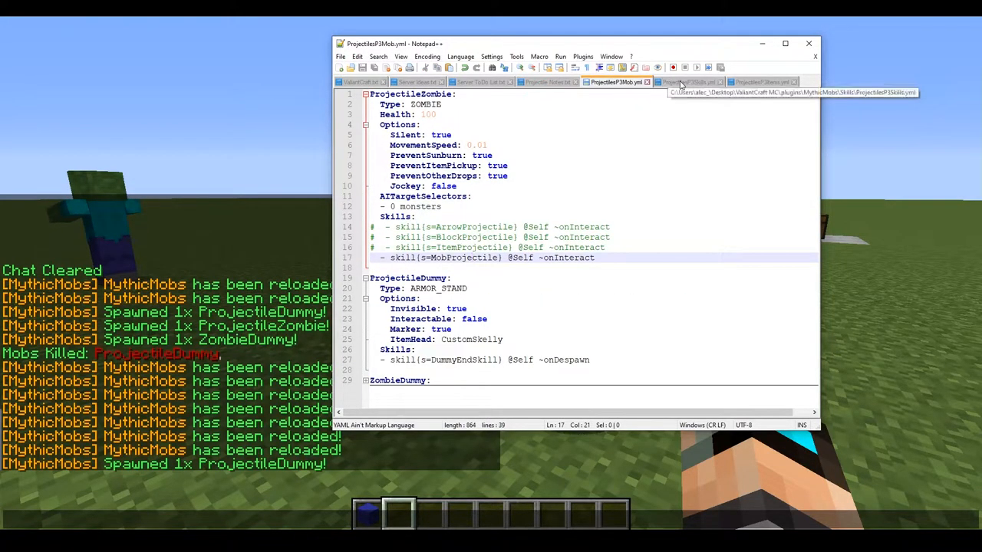
click(691, 83)
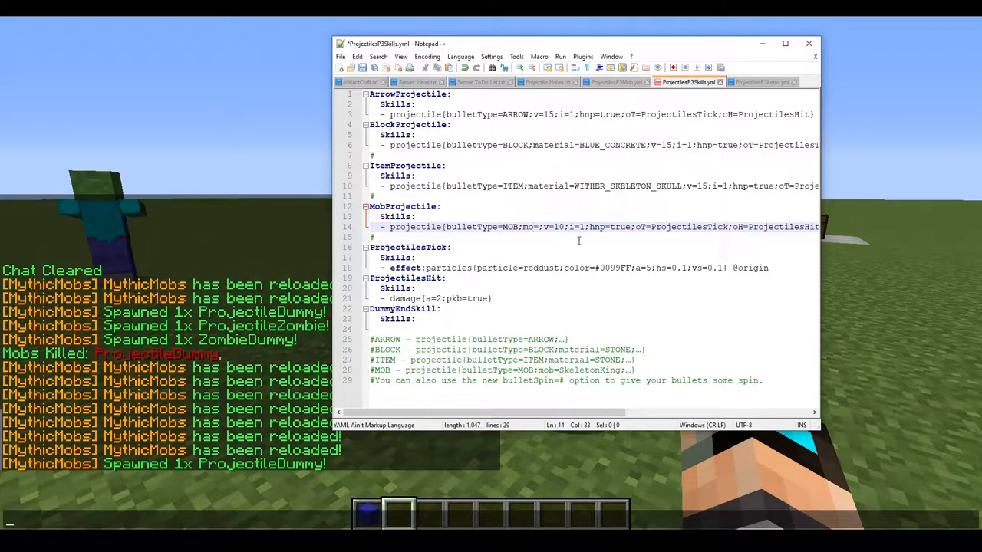
text(==)
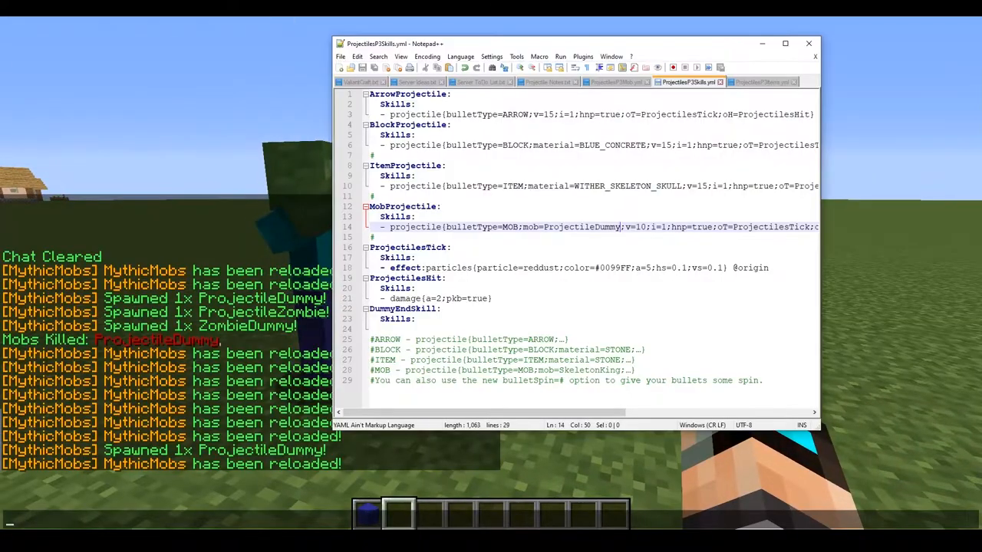
Verify the ProjectileDummy name once more and select the mob name text in the skills file.
click(611, 83)
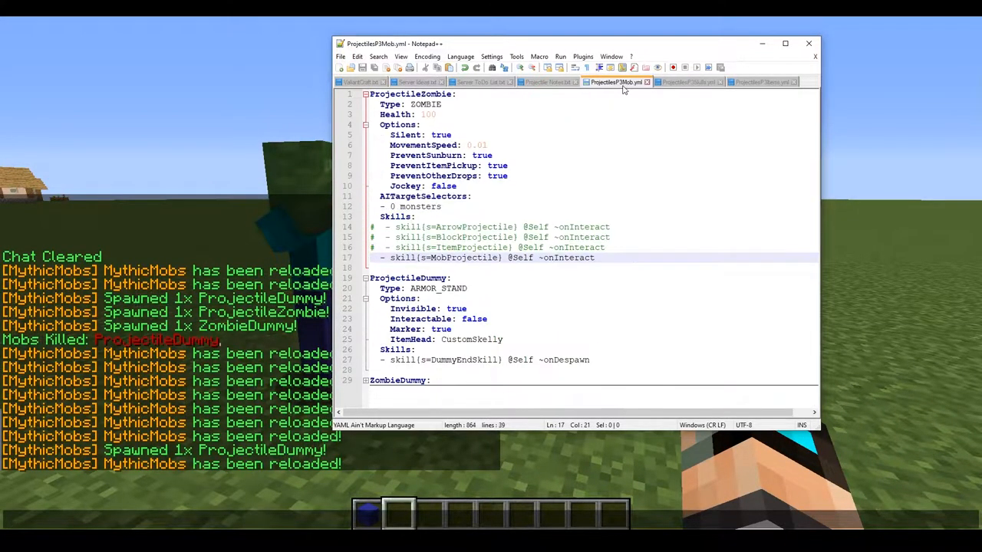
click(687, 83)
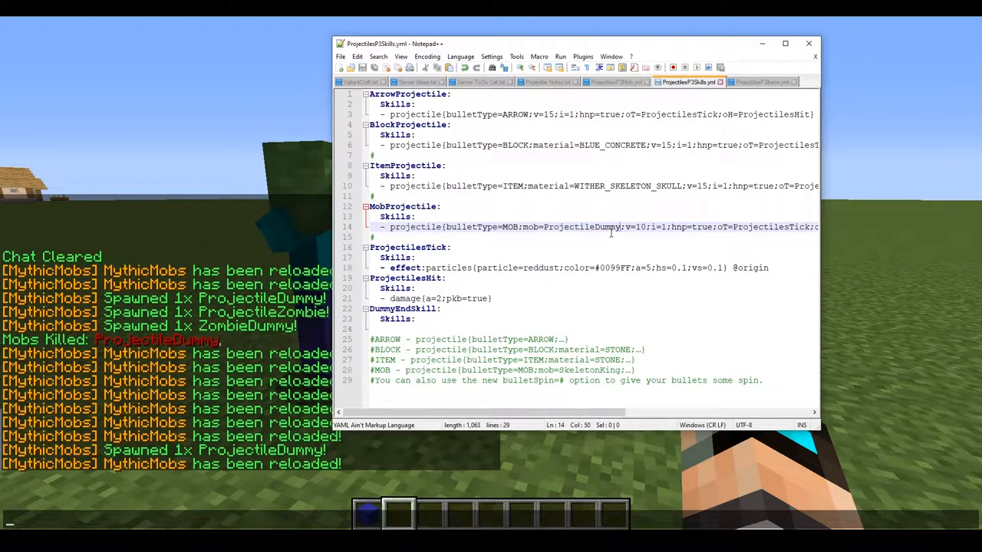
mouse_move(556, 248)
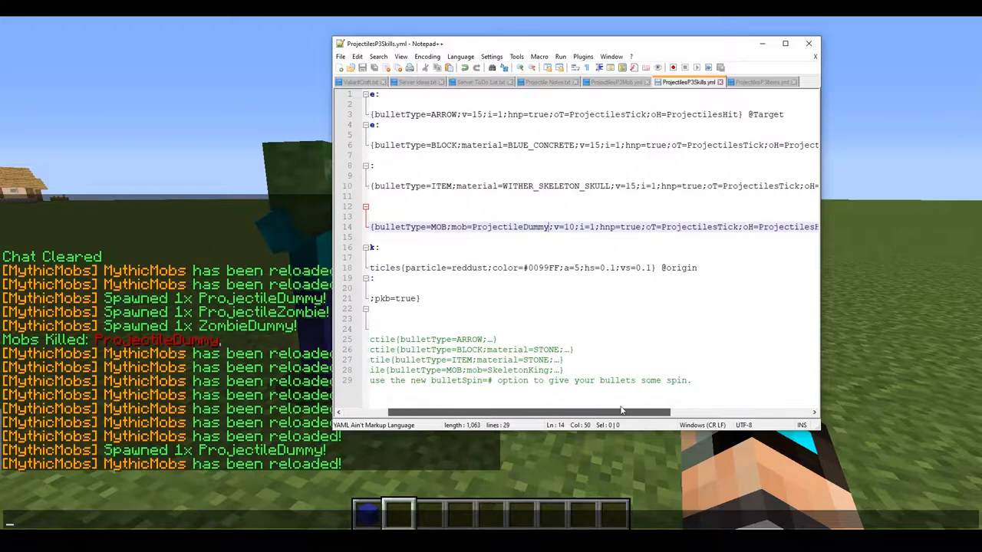
drag(622, 411, 568, 411)
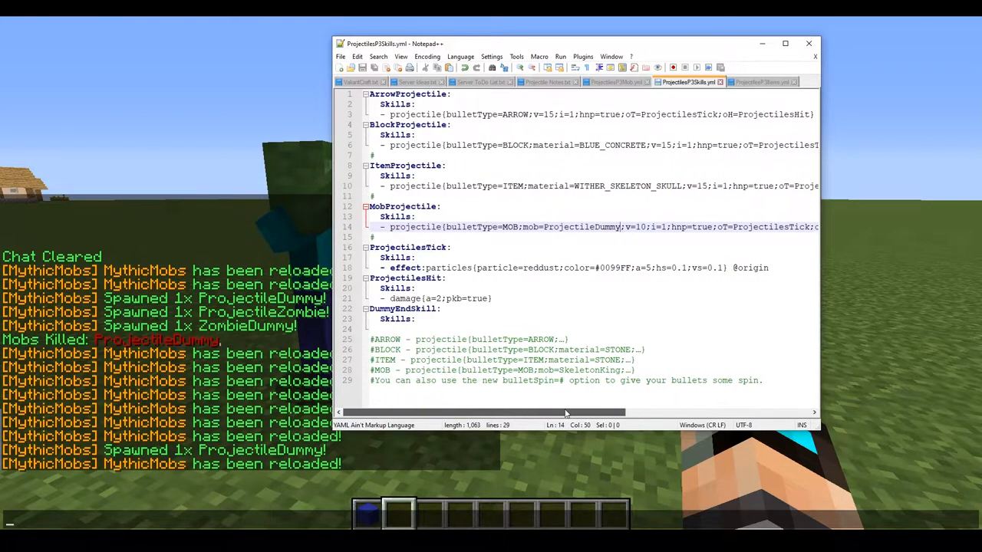
drag(564, 413, 675, 413)
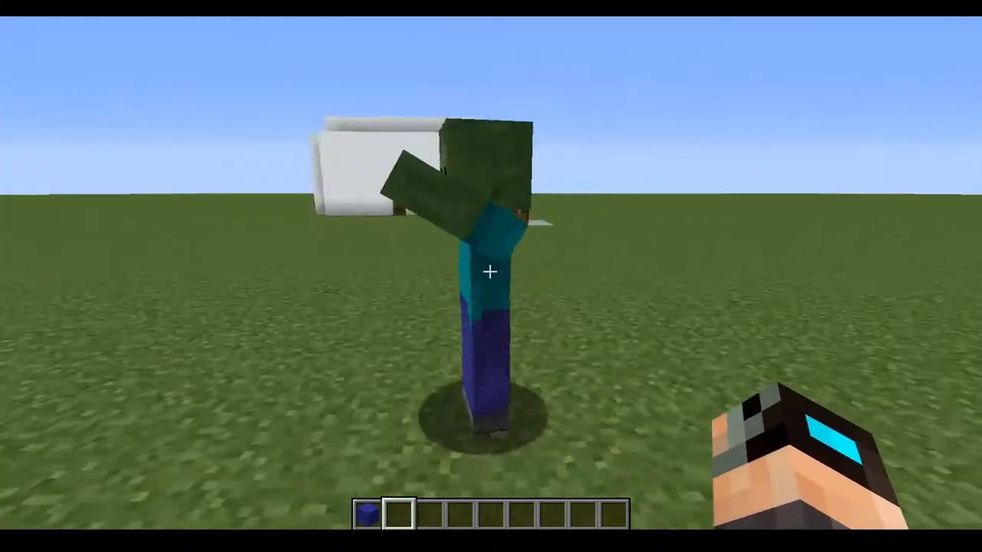
Reload MythicMobs in chat, then spawn a ZombieDummy with /mm m spawn.
key(t)
text(/mm reload)
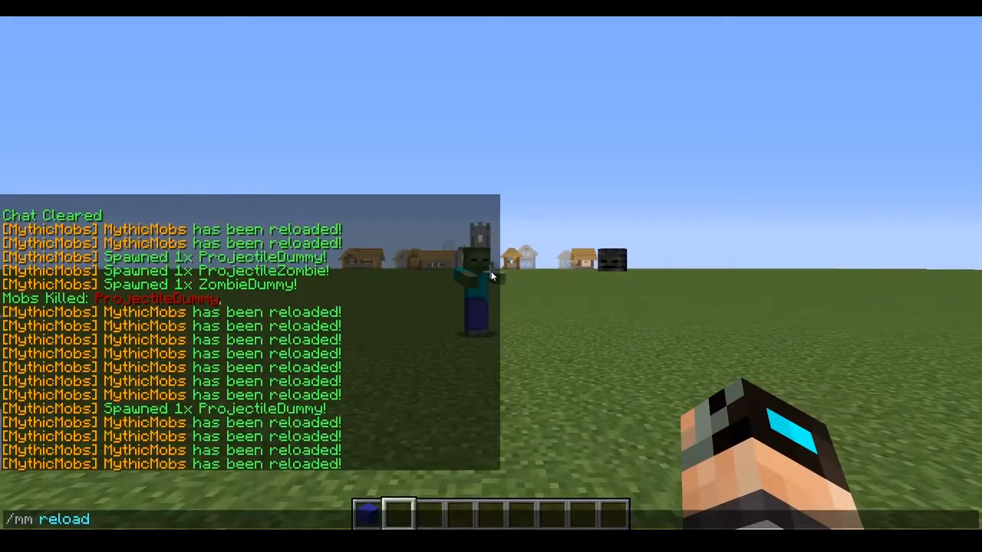
key(Return)
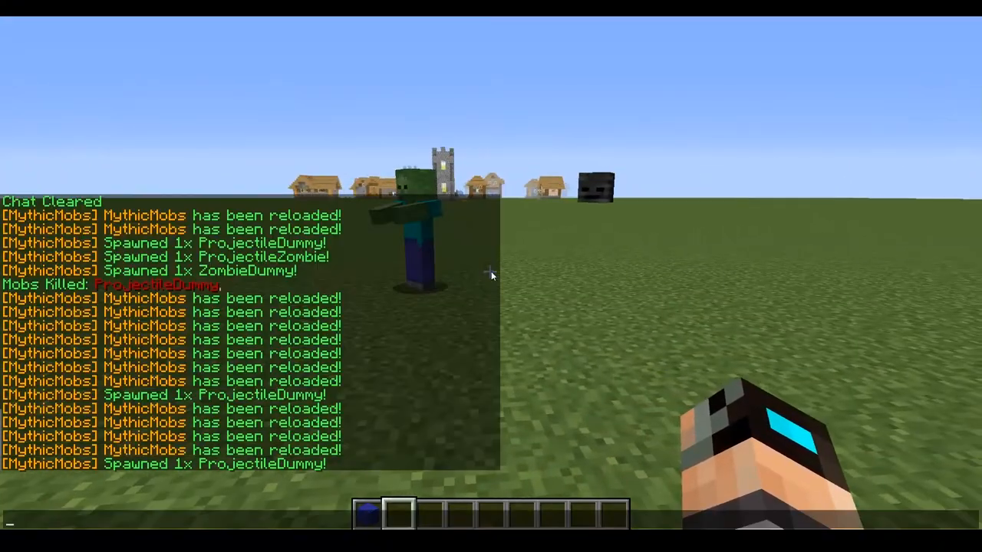
text(/mm m spawn)
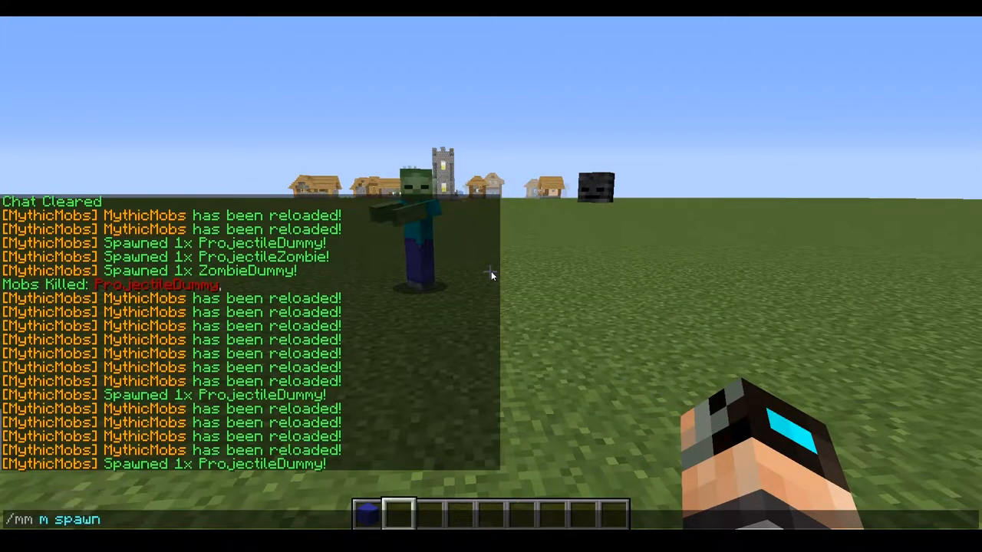
text(ZombieDummy)
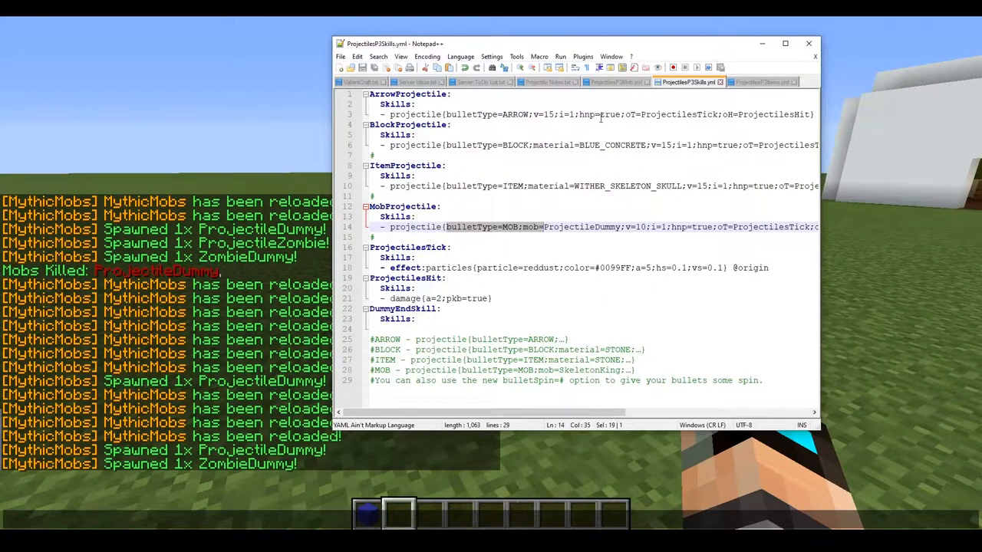
Set the ProjectileDummy's Invisible option to false in the mobs file.
click(617, 82)
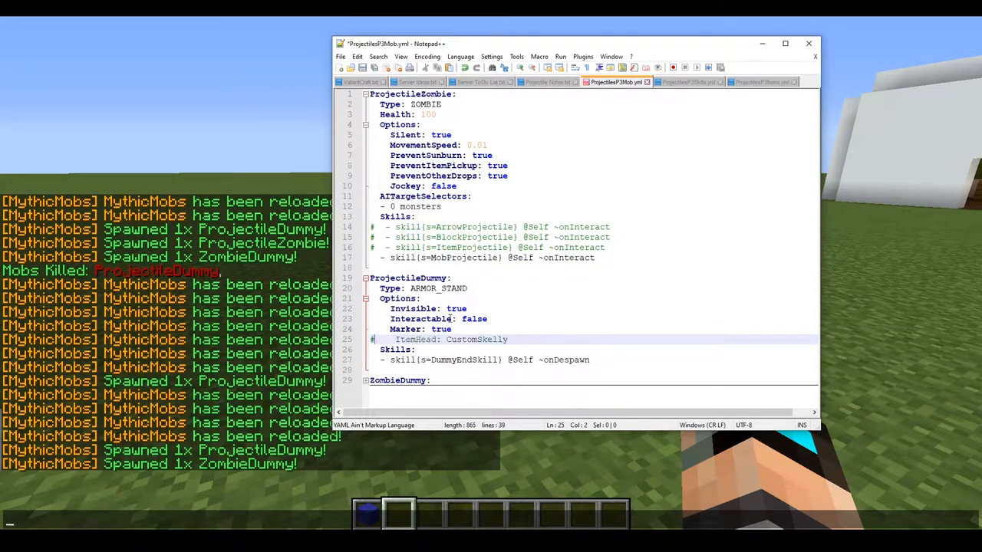
double_click(457, 309)
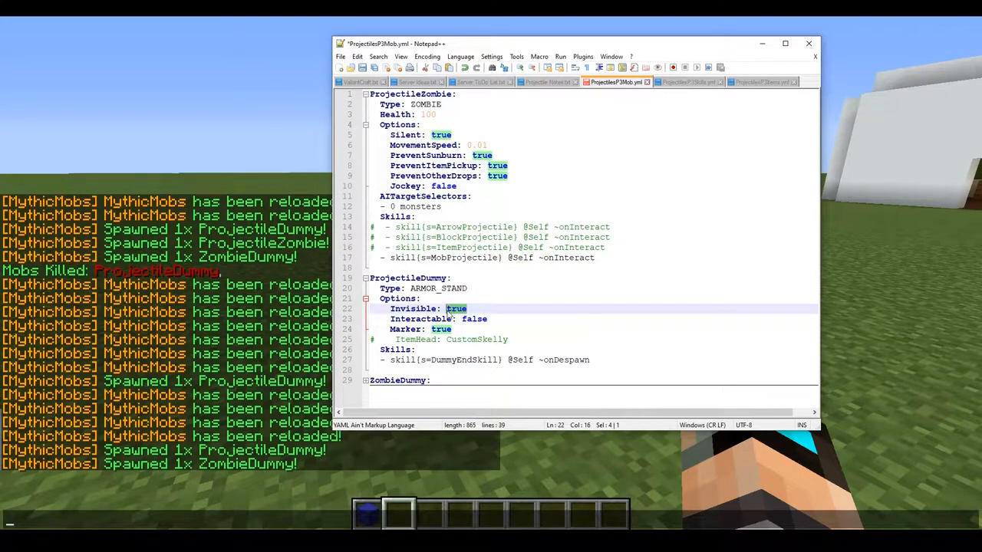
text(false)
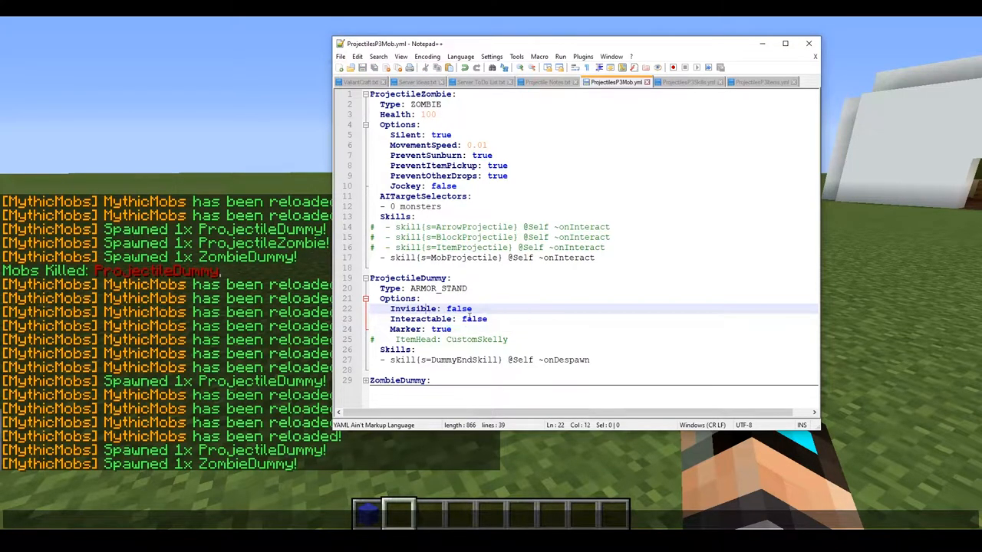
Copy the bulletSpin=# option from the tip into the MobProjectile skill line.
click(688, 83)
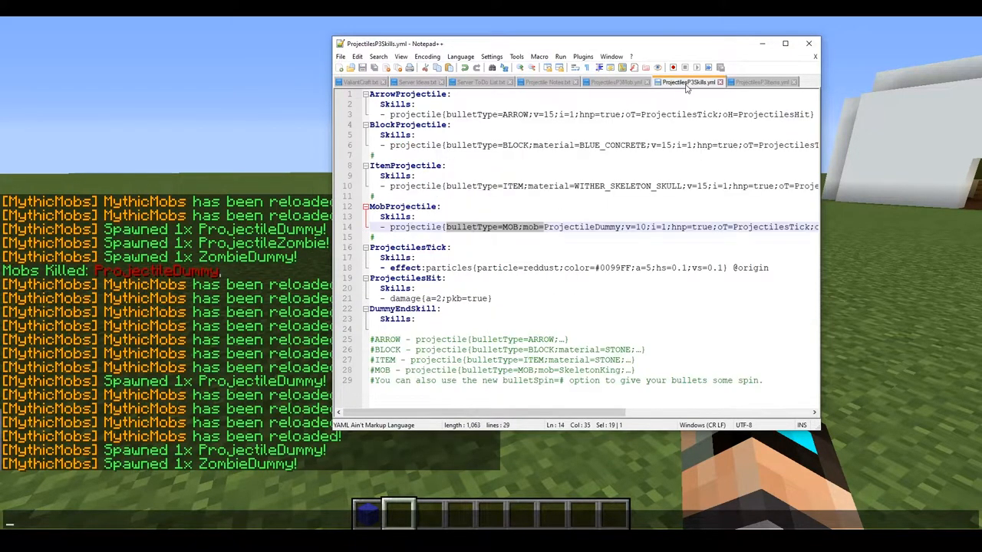
click(371, 236)
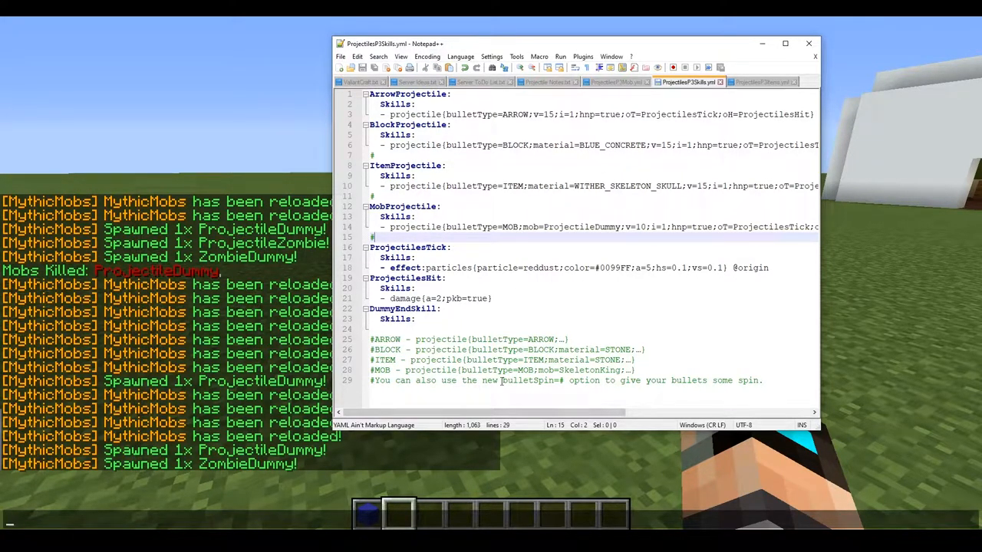
double_click(530, 380)
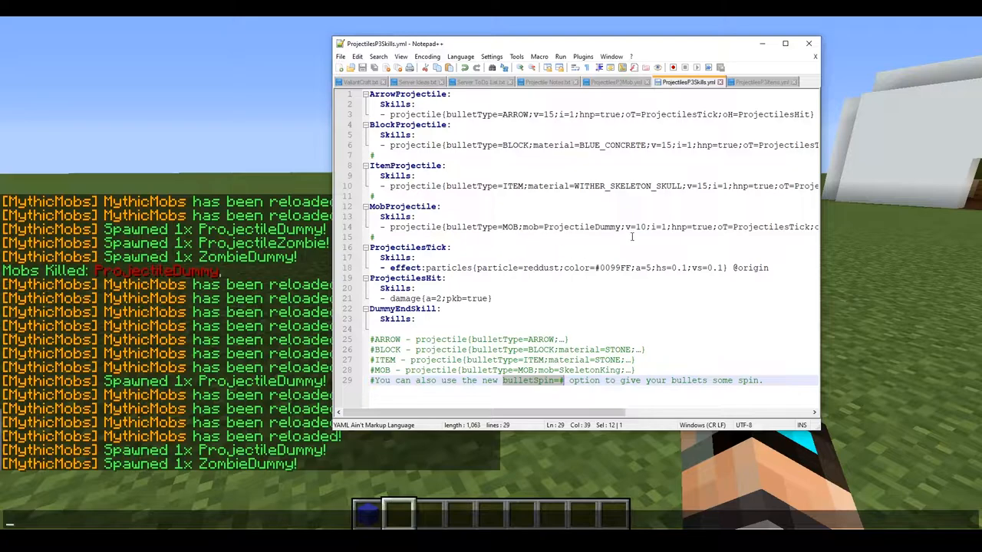
click(416, 144)
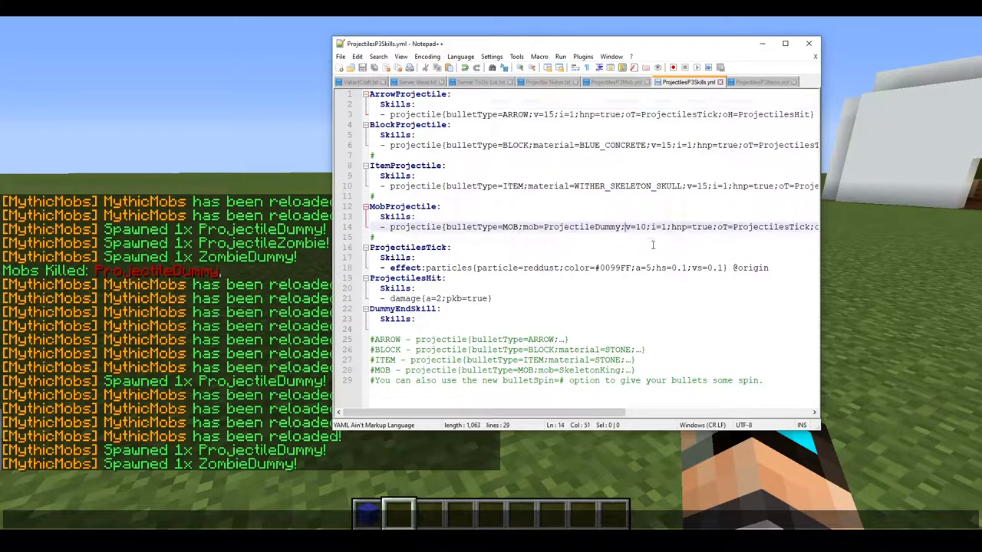
text(bulletSpin=#)
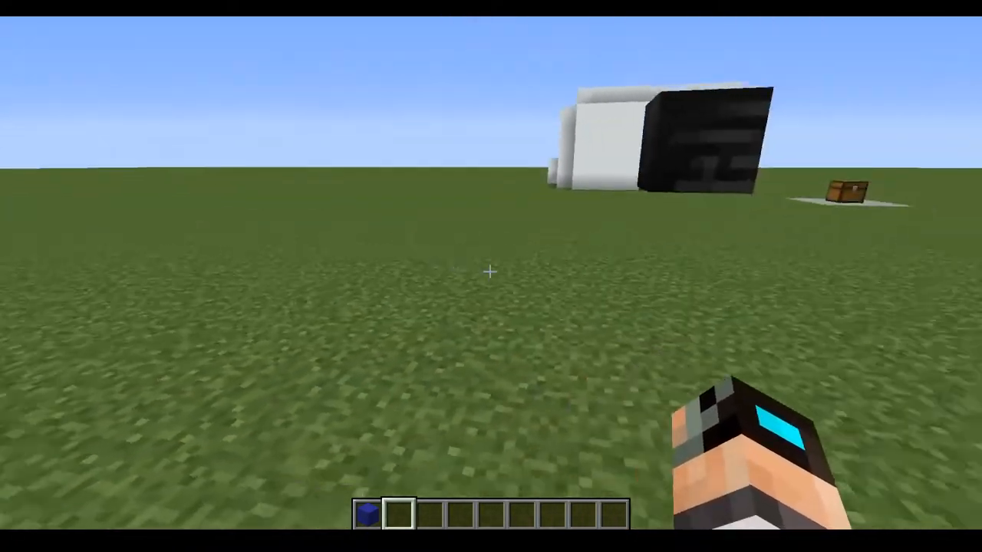
mouse_move(491, 277)
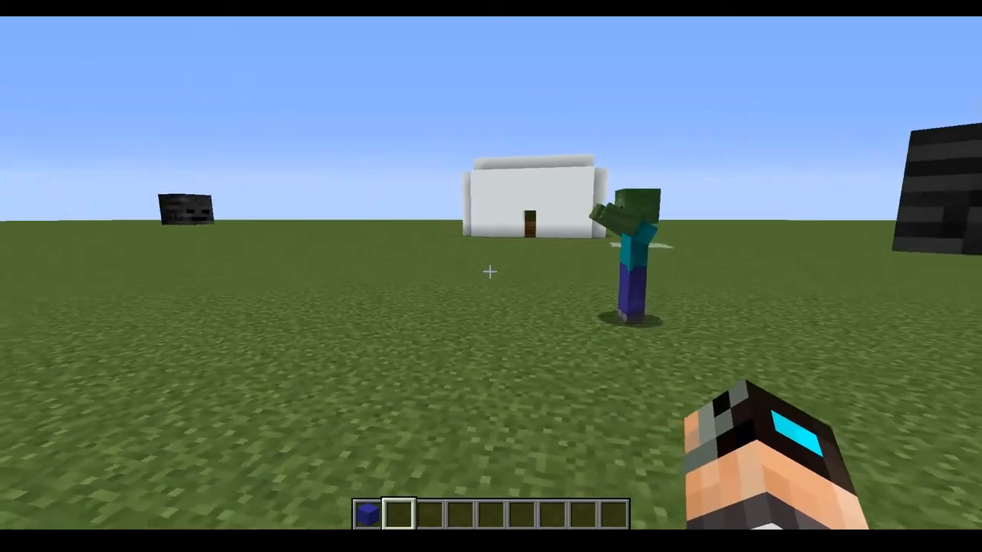
Kill the leftover ProjectileDummy mobs via chat, then reload MythicMobs.
text(/ma)
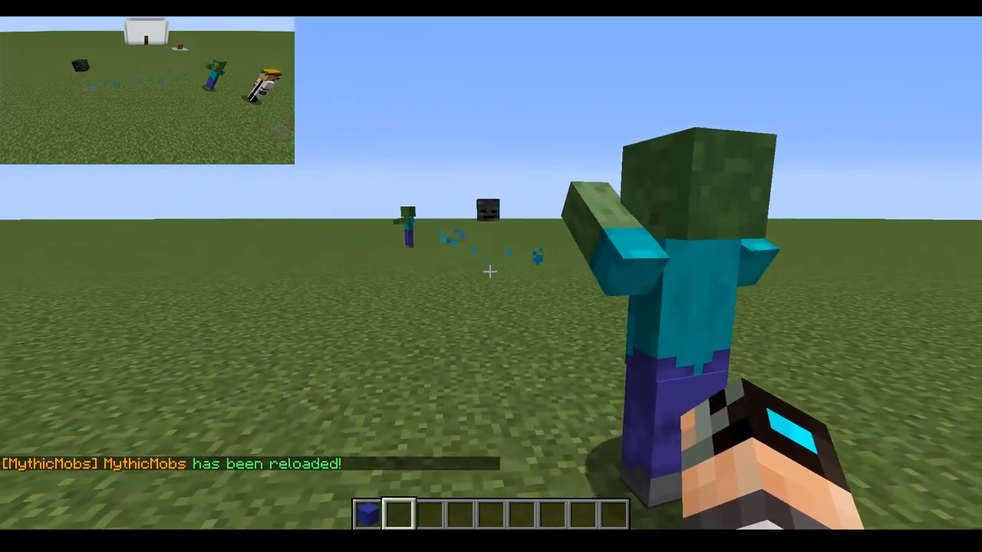
mouse_move(491, 277)
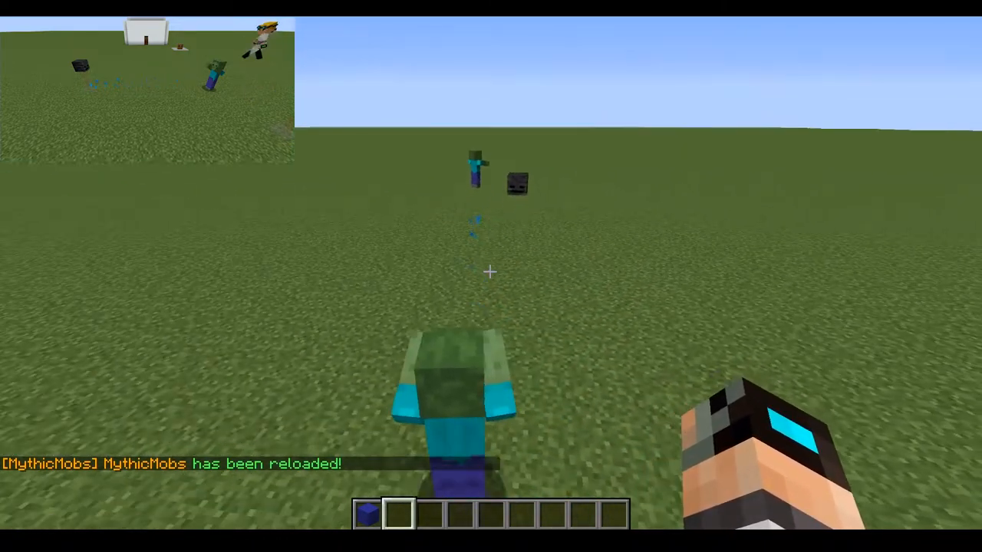
text(/mm m info)
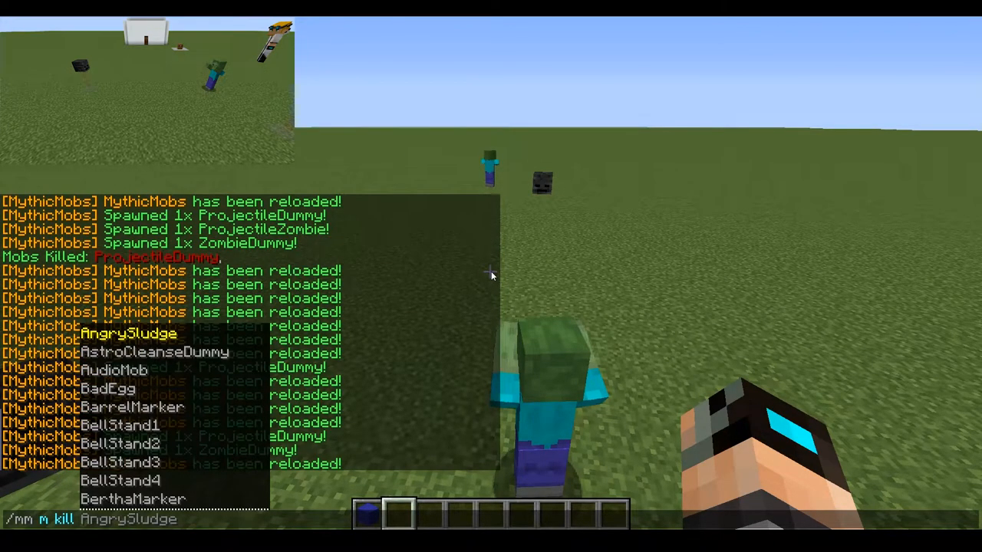
key(Return)
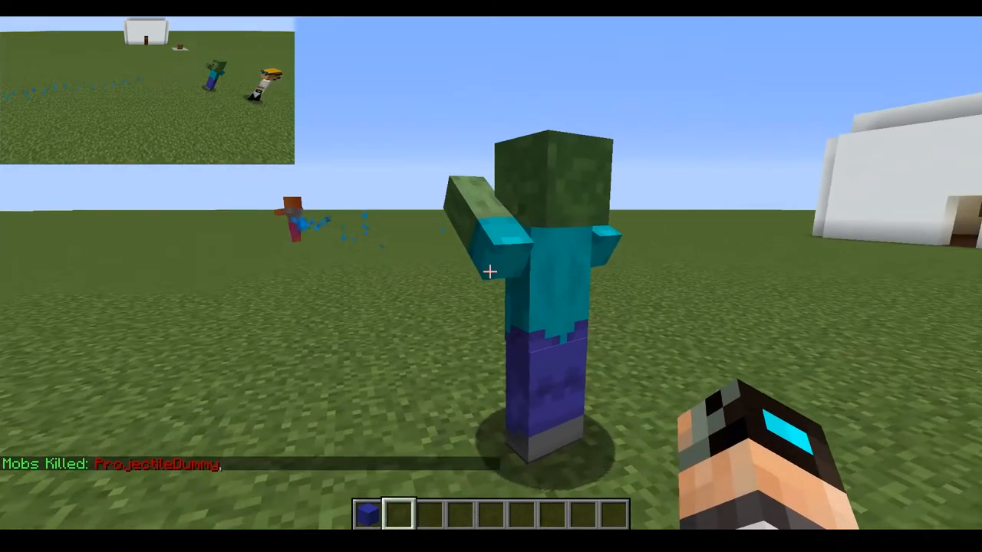
mouse_move(491, 272)
text(/mm reload)
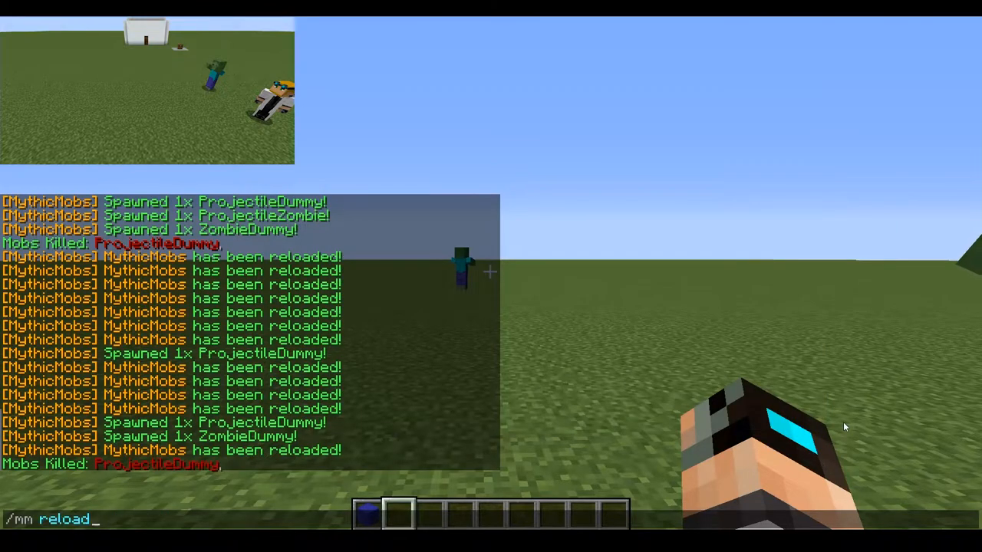
key(Return)
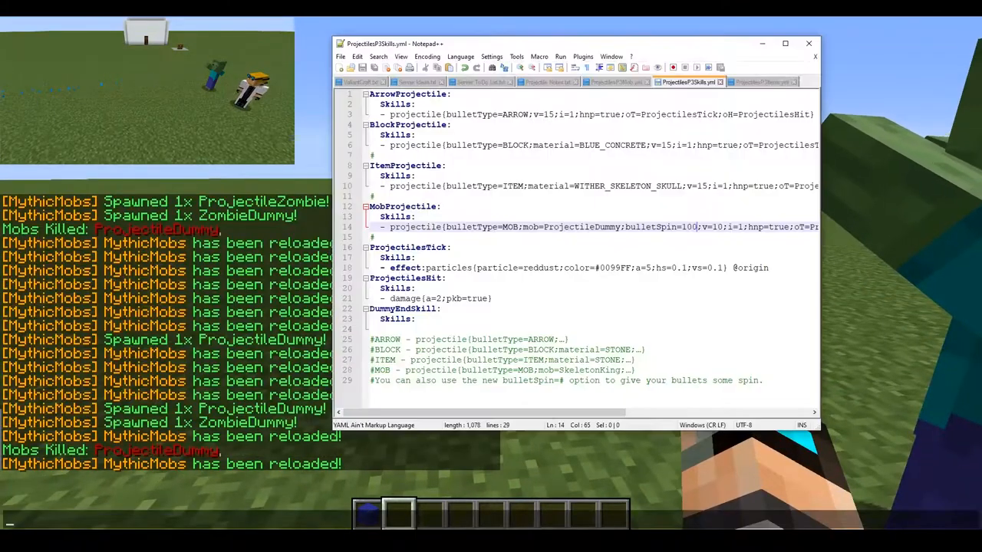
Add 'Small: true' under ProjectileDummy's Options in ProjectileMobs.yml.
key(Backspace)
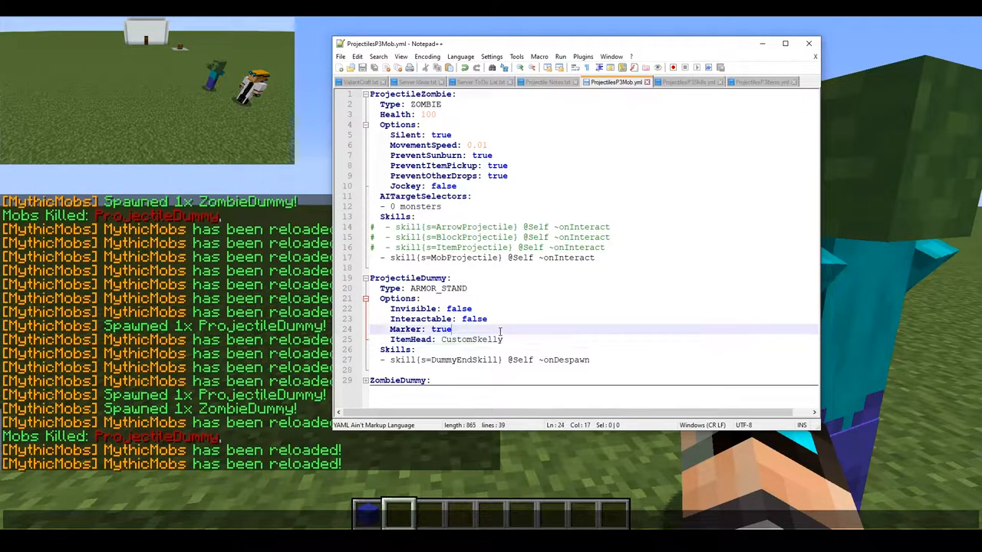
text(Small: true)
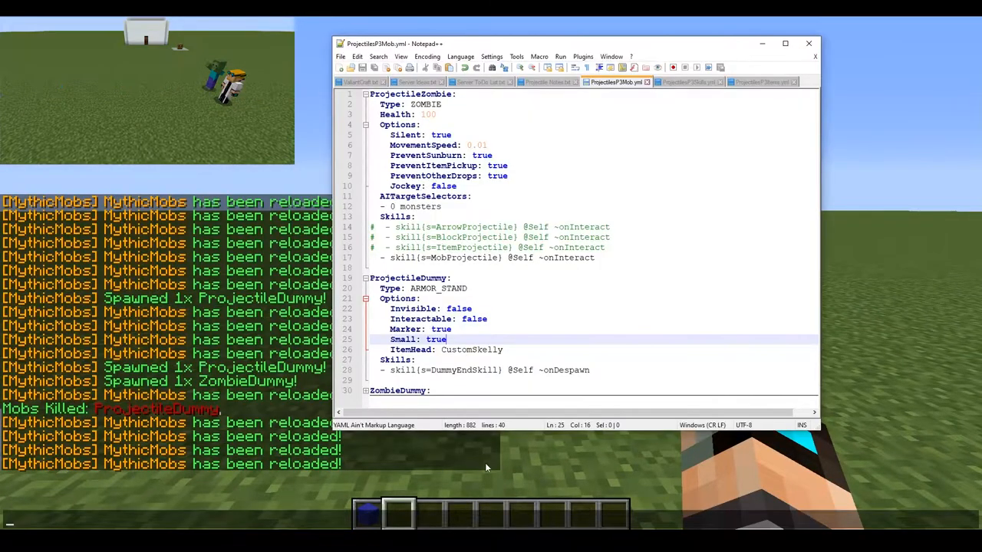
Append hs=true to the MOB projectile line in ProjectileSkills.yml.
click(759, 83)
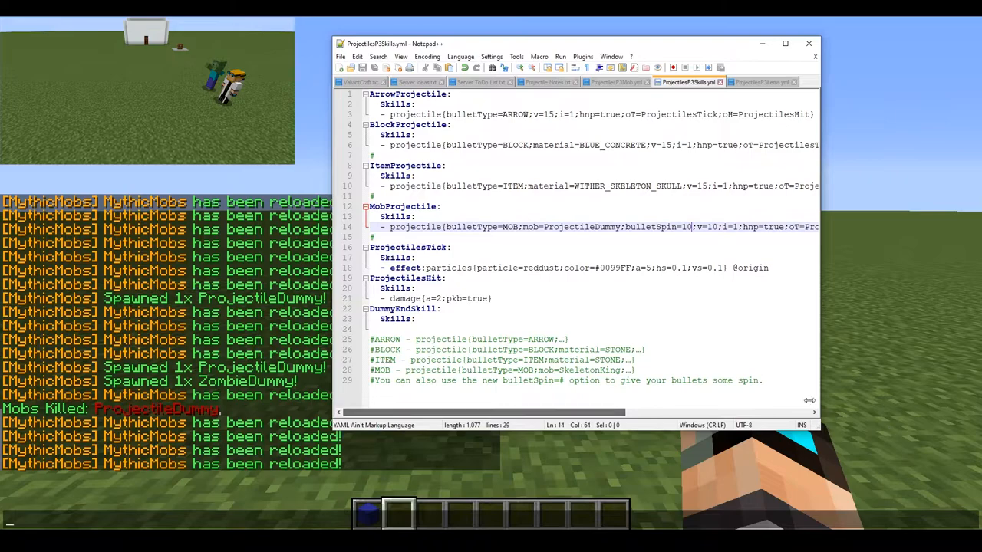
scroll(right, 3)
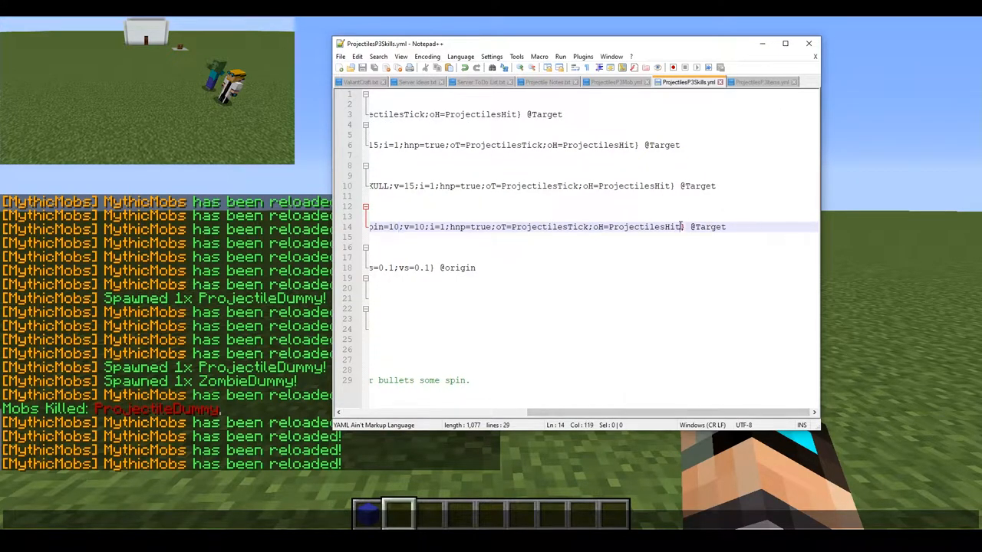
text(hs=tru)
click(491, 520)
text(/mm reload)
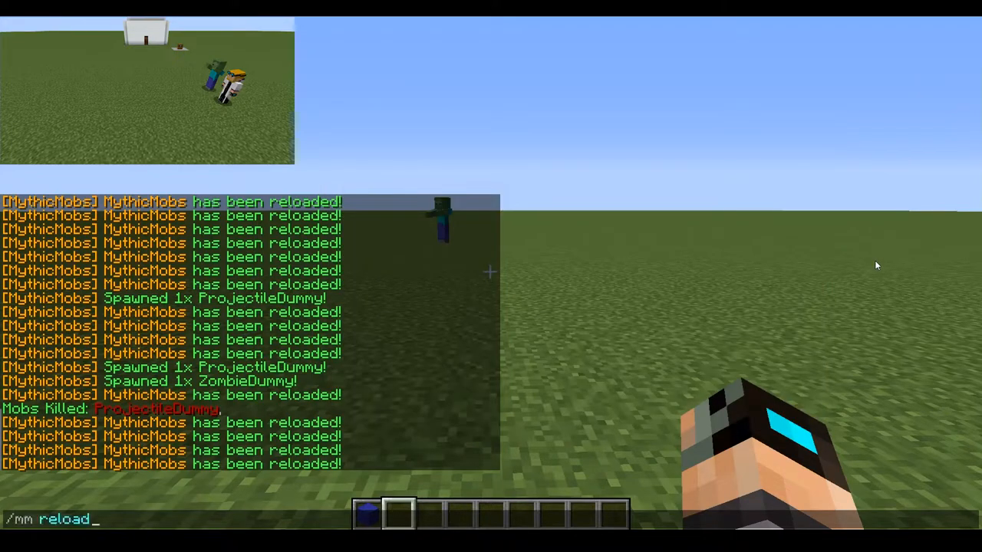
Run /mm reload to apply the hs=true edit and watch the ProjectileZombie.
key(Return)
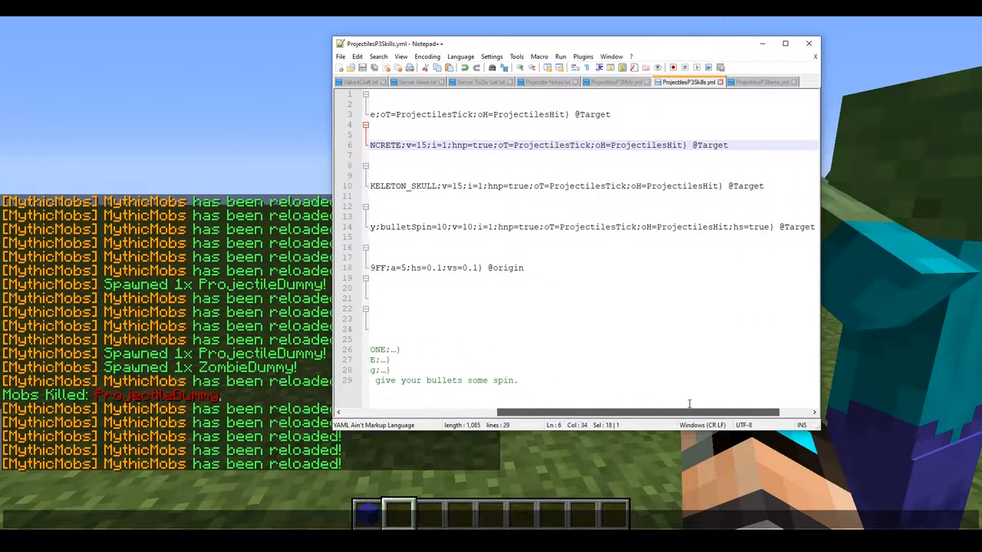
drag(689, 413, 660, 412)
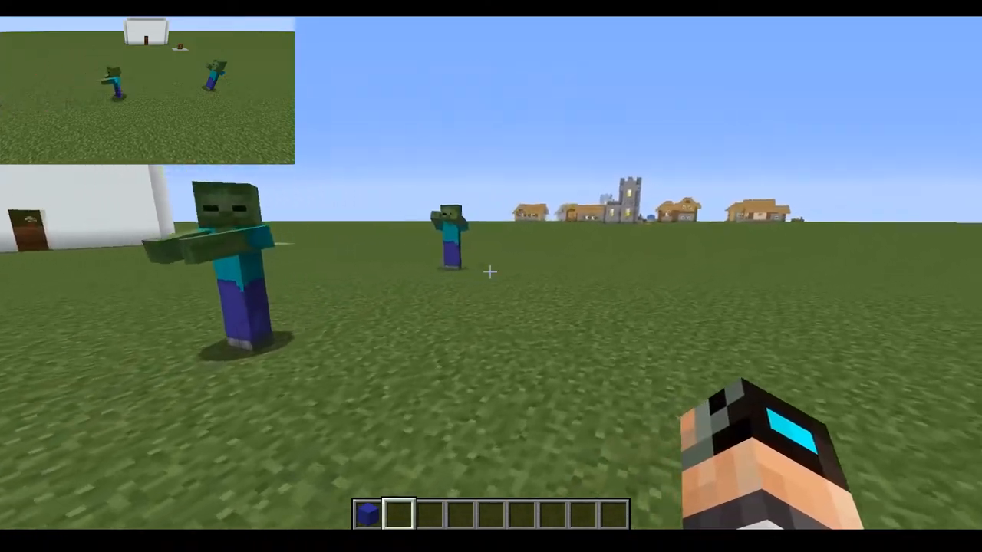
mouse_move(491, 276)
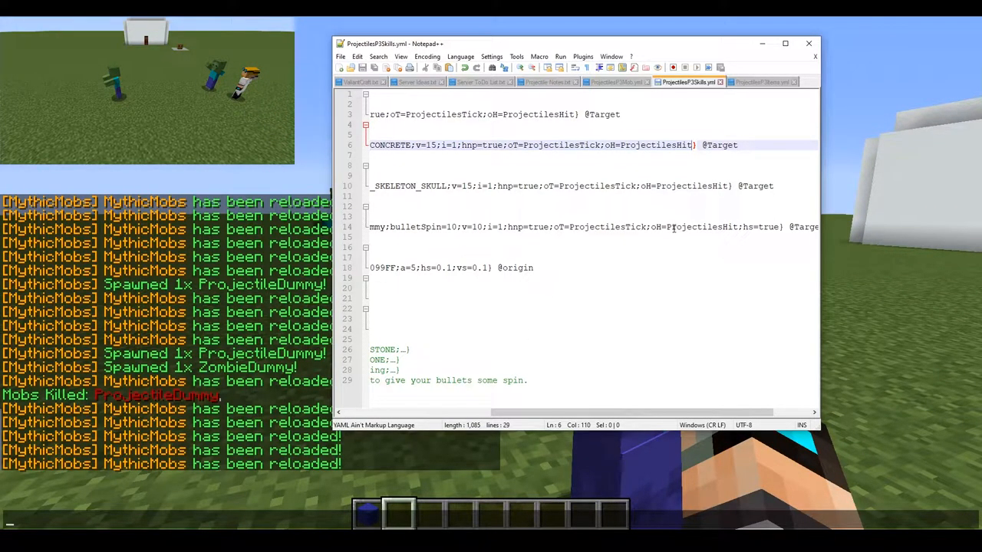
Append ;type=METEOR;g=2 to the BLOCK projectile line.
text(;type=METEOR)
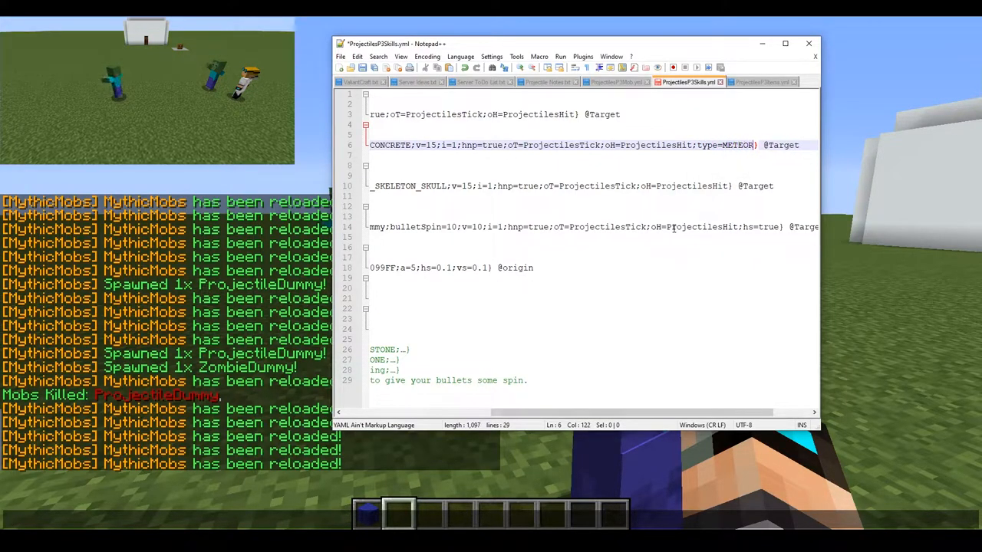
text(;g=)
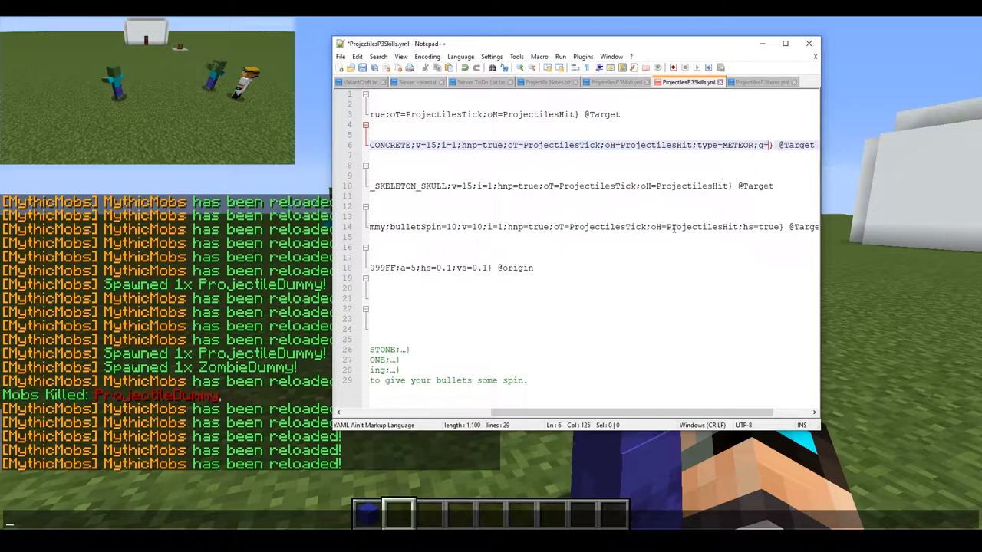
text(2;hfsa)
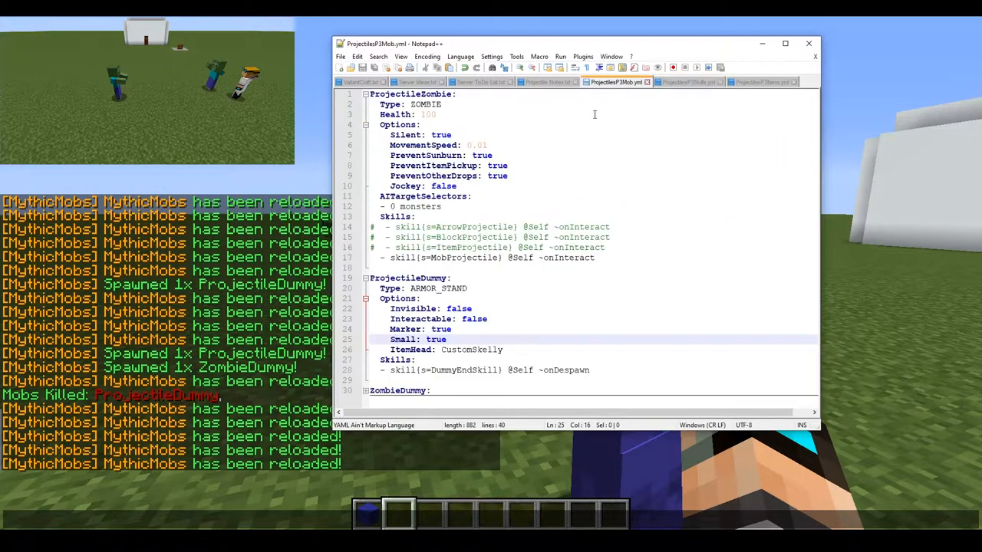
In ProjectileMobs.yml make BlockProjectile the zombie's active skill instead of MobProjectile.
click(383, 258)
text(#  )
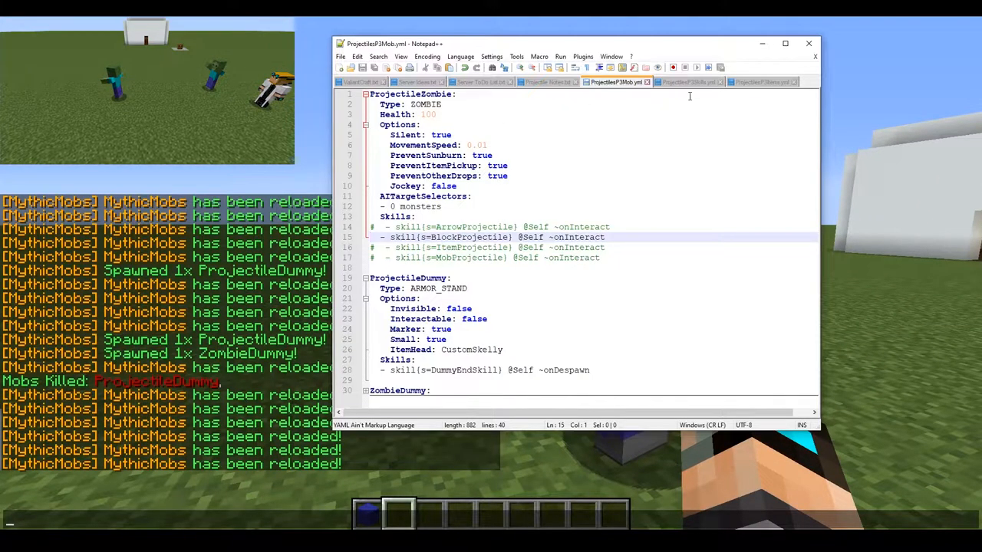
click(687, 83)
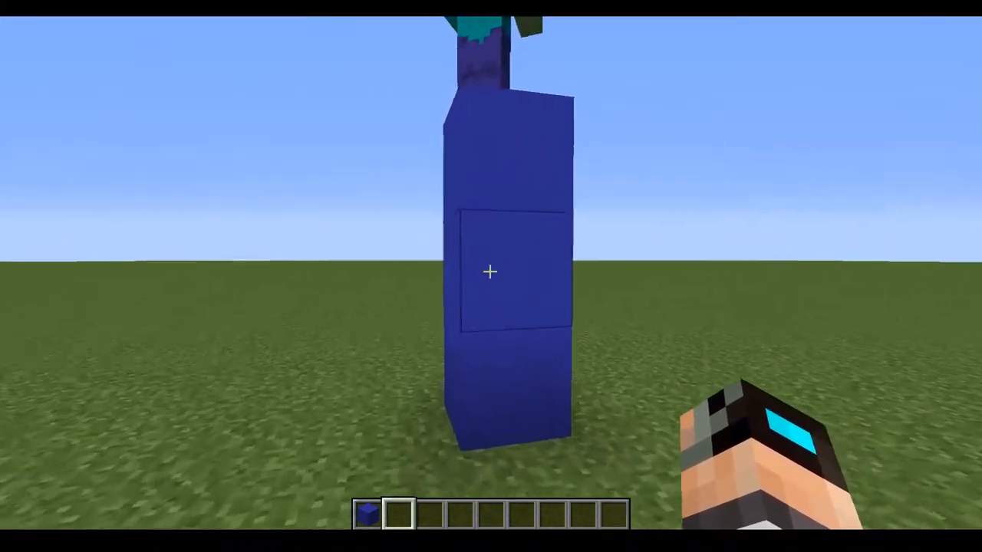
mouse_move(491, 272)
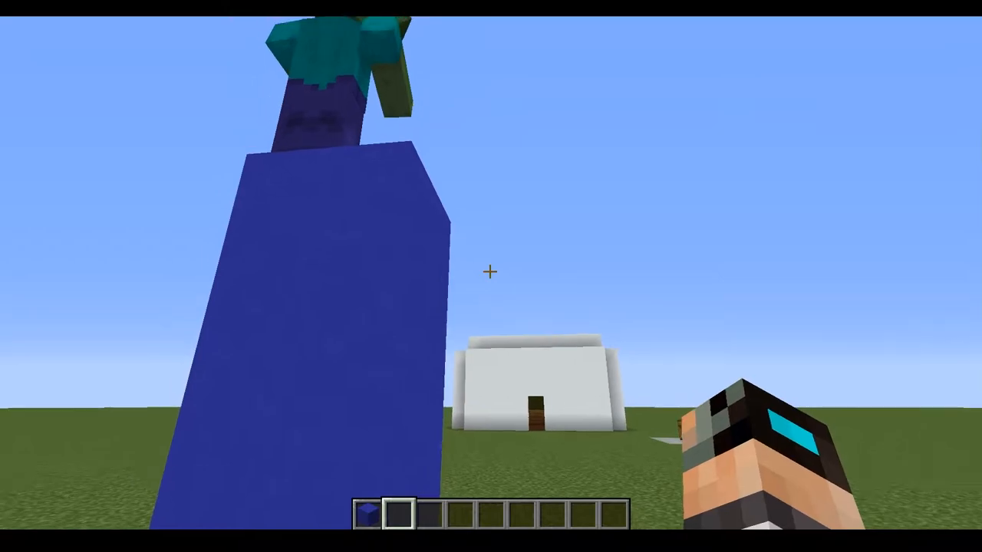
mouse_move(491, 271)
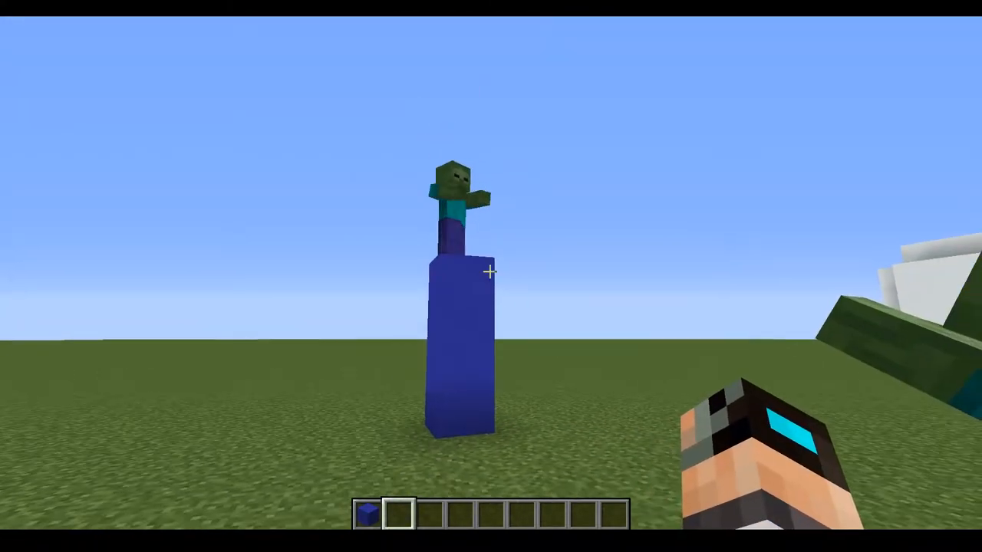
mouse_move(491, 276)
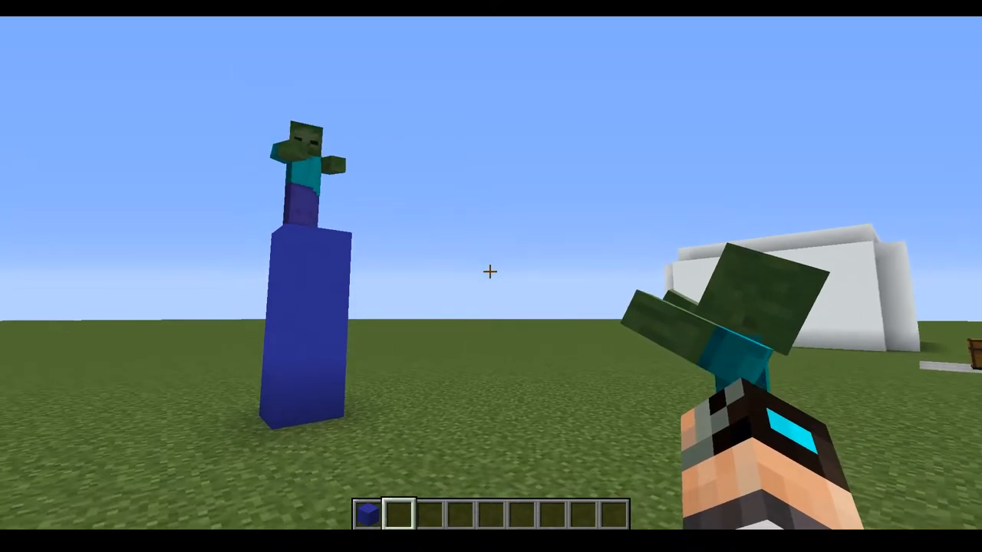
mouse_move(491, 271)
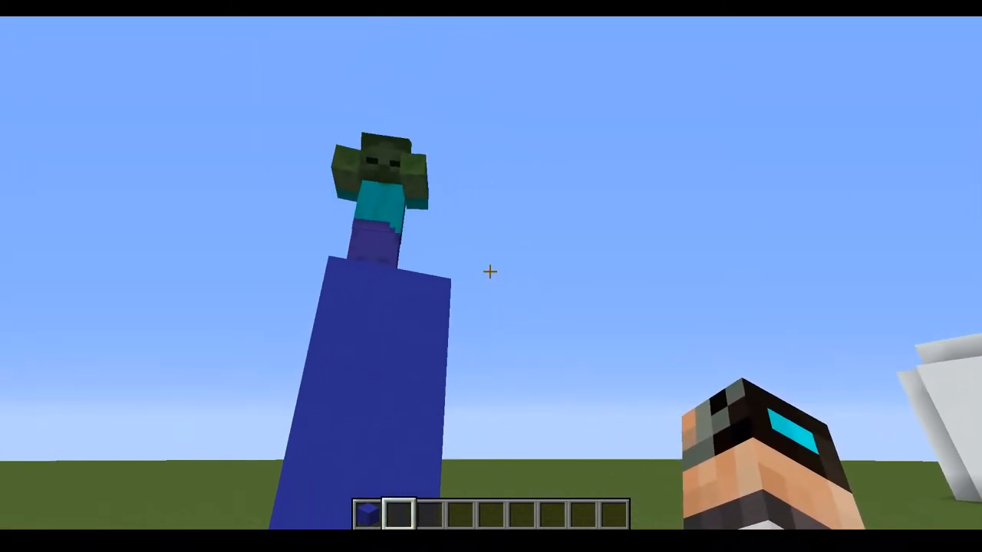
mouse_move(491, 276)
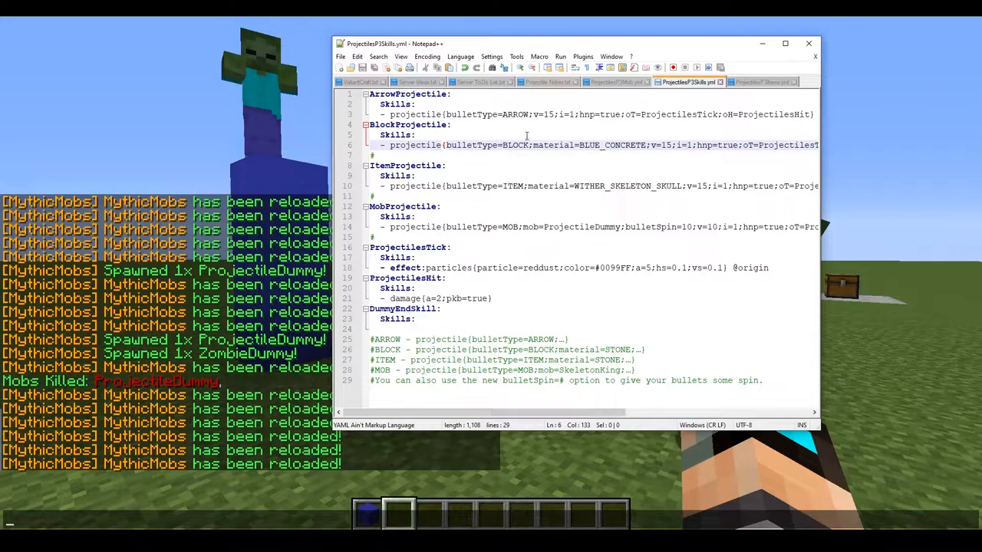
Replace the BlockProjectile line's bullet type BLOCK with ITEM.
double_click(611, 145)
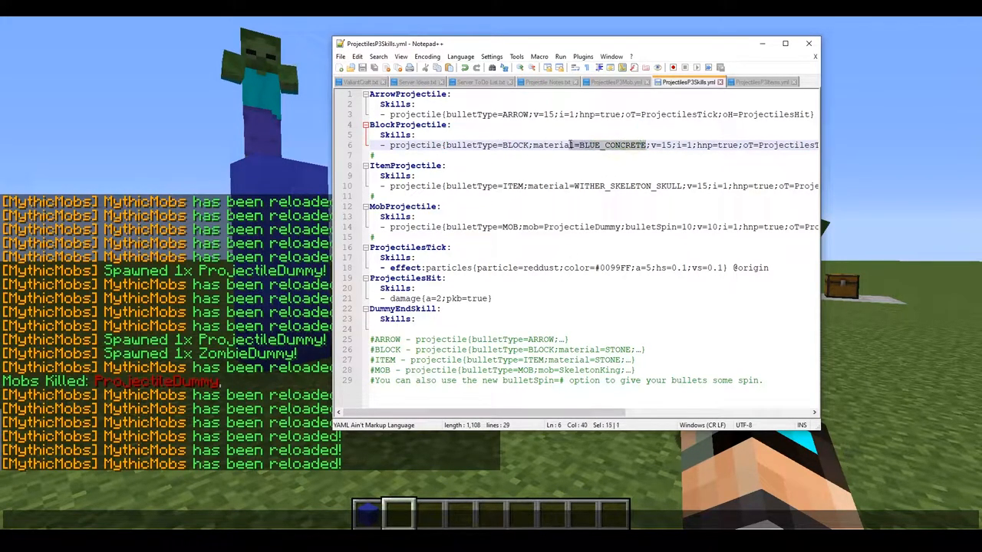
double_click(515, 145)
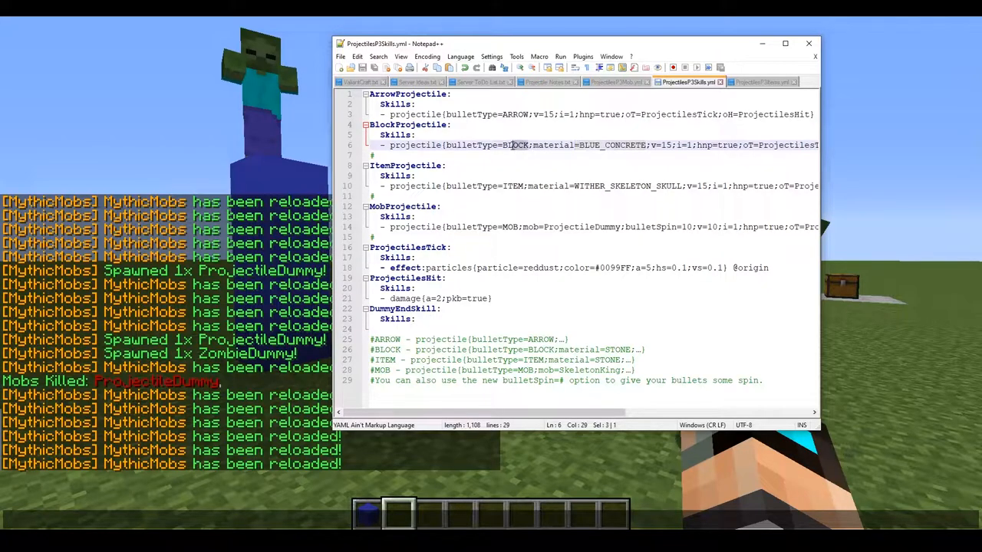
text(ITEM)
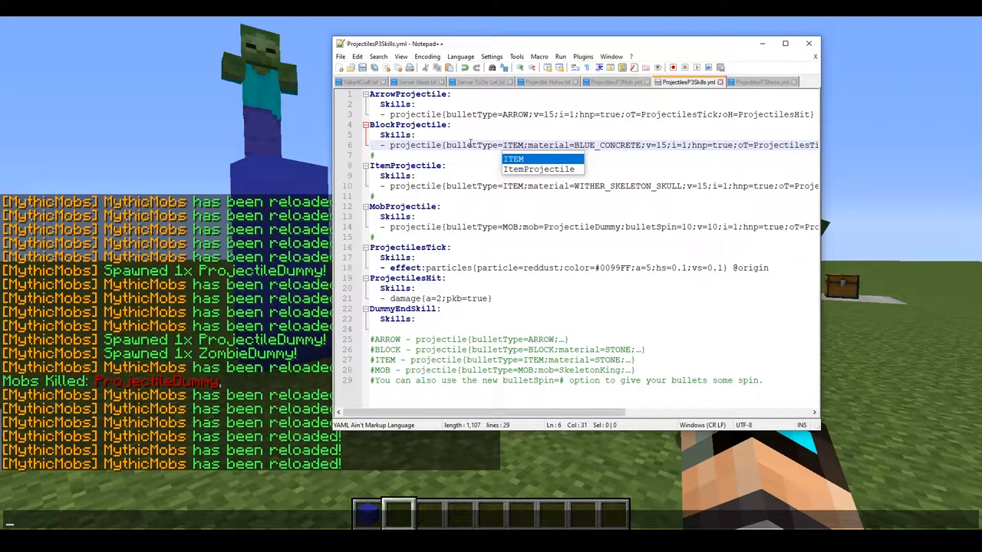